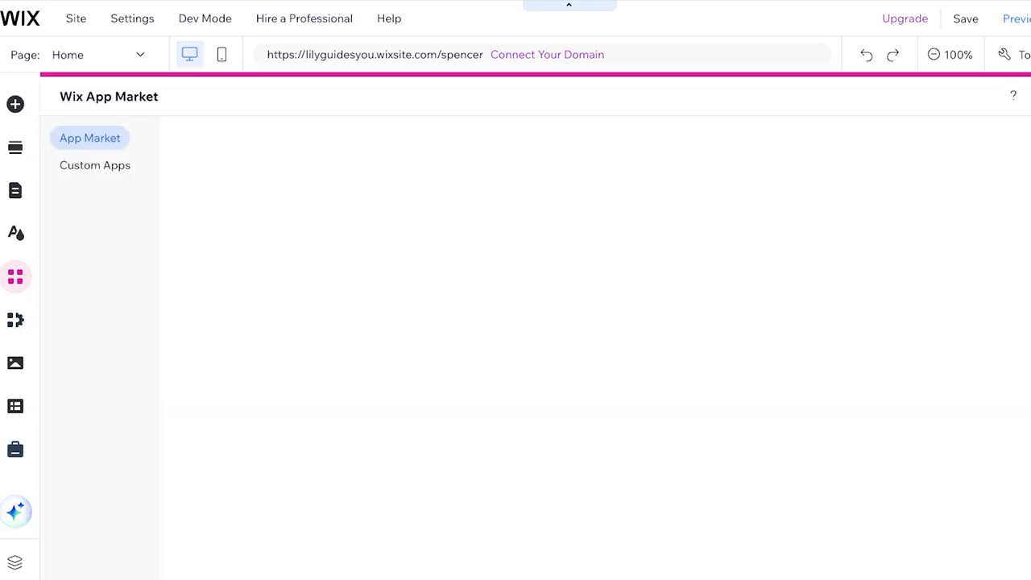
- Search the App Market for 'blog' apps
left_click(90, 139)
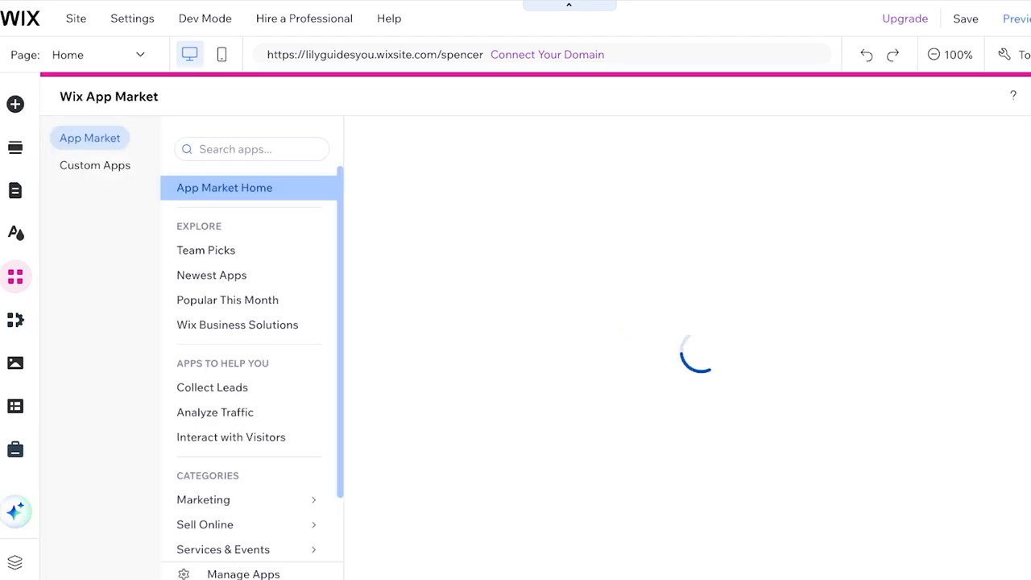
left_click(251, 148)
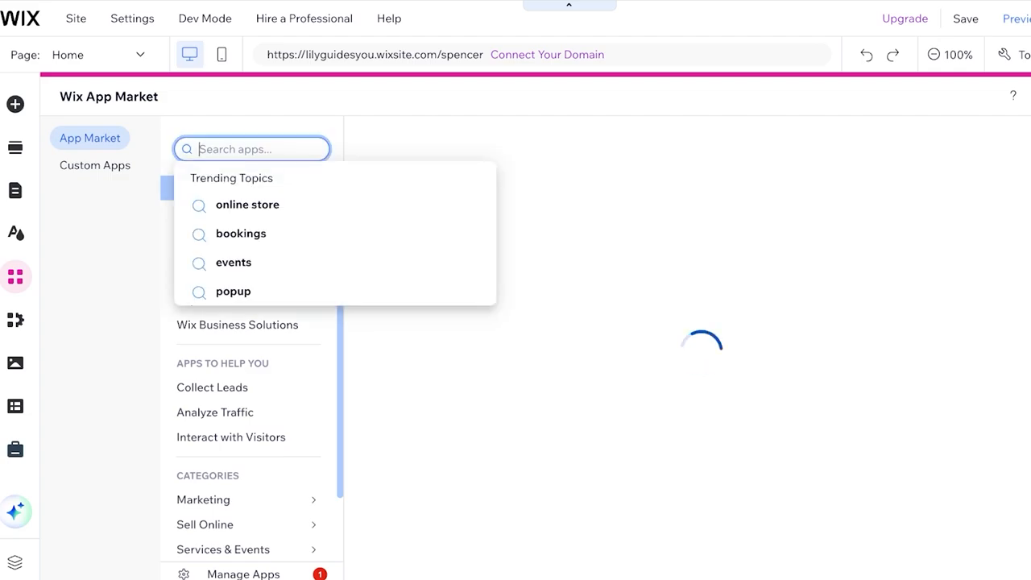
type("blog")
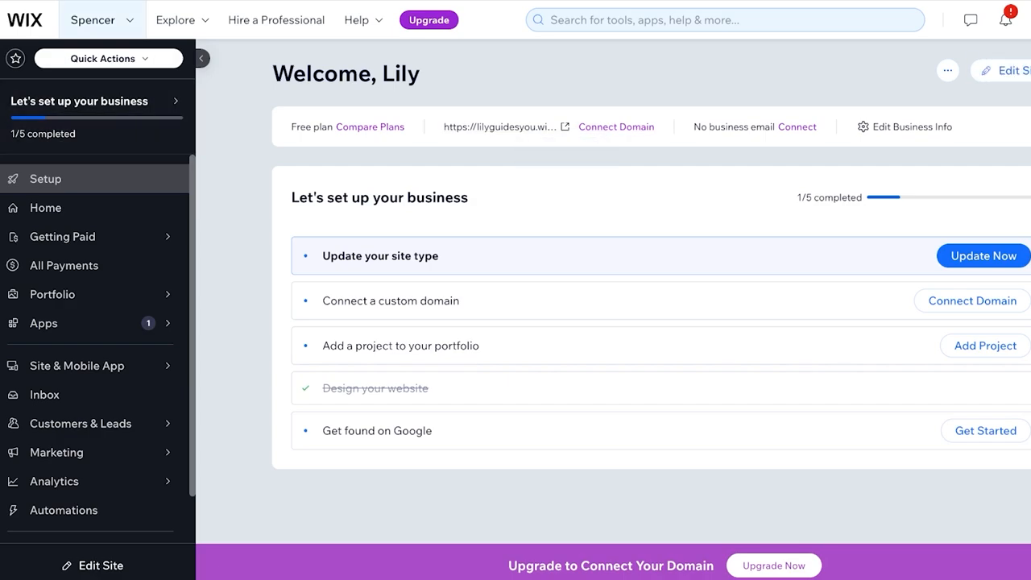
- Start the 'Update your site type' task from the setup checklist
left_click(93, 19)
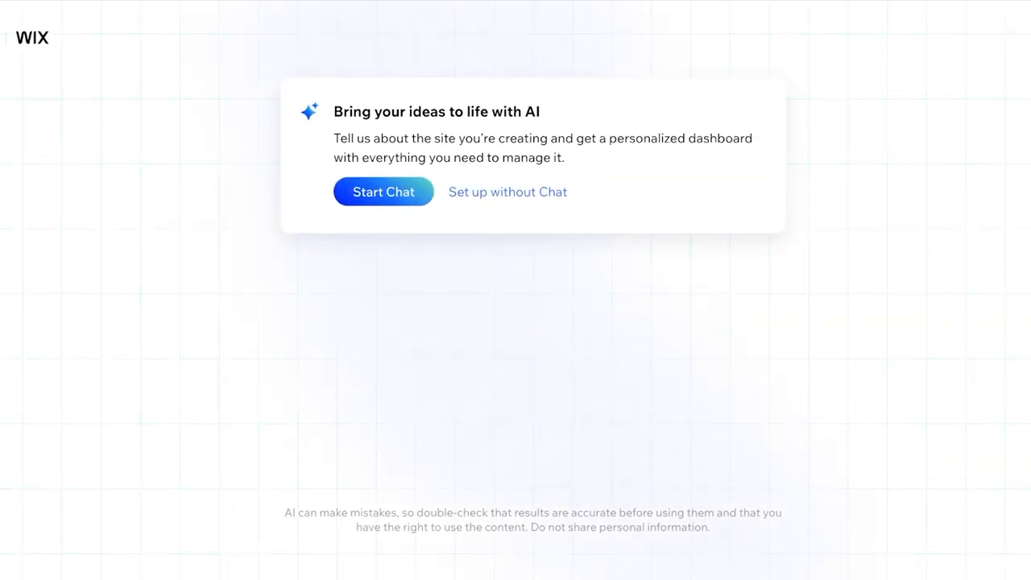
- Briefly start and end the AI chat, then choose Blog as the website type
left_click(383, 192)
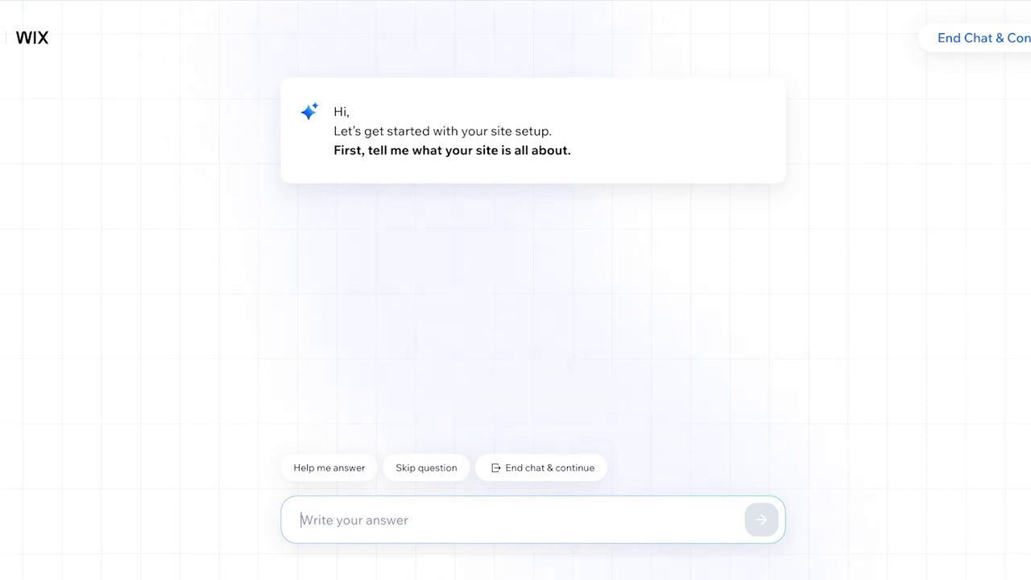
type("its a fa")
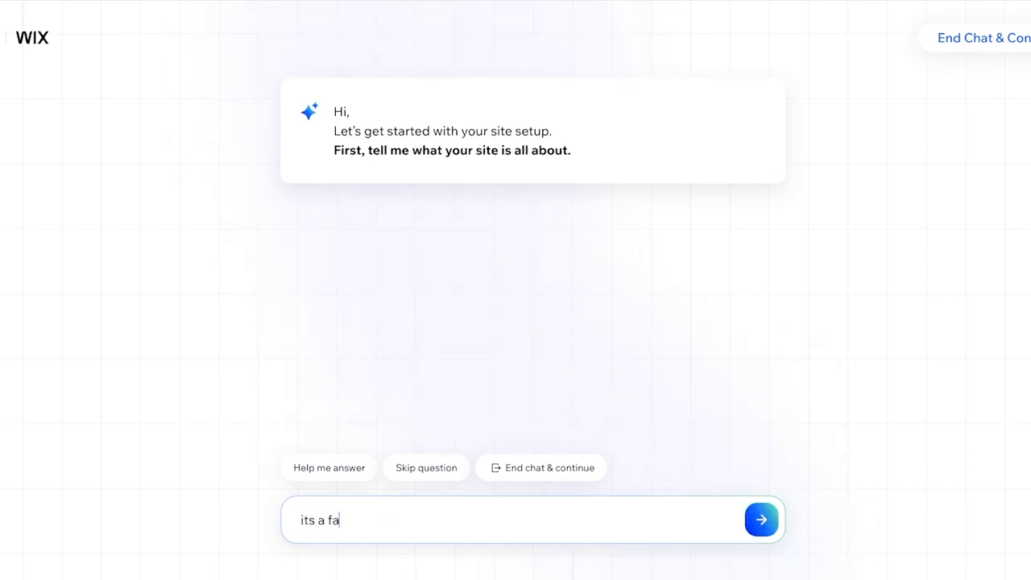
left_click(760, 519)
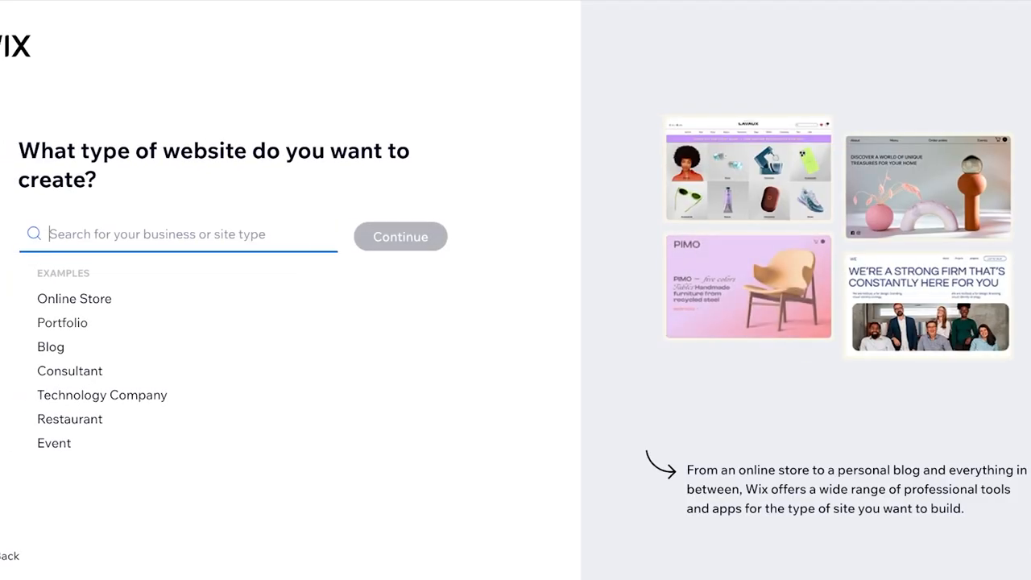
type("Blog")
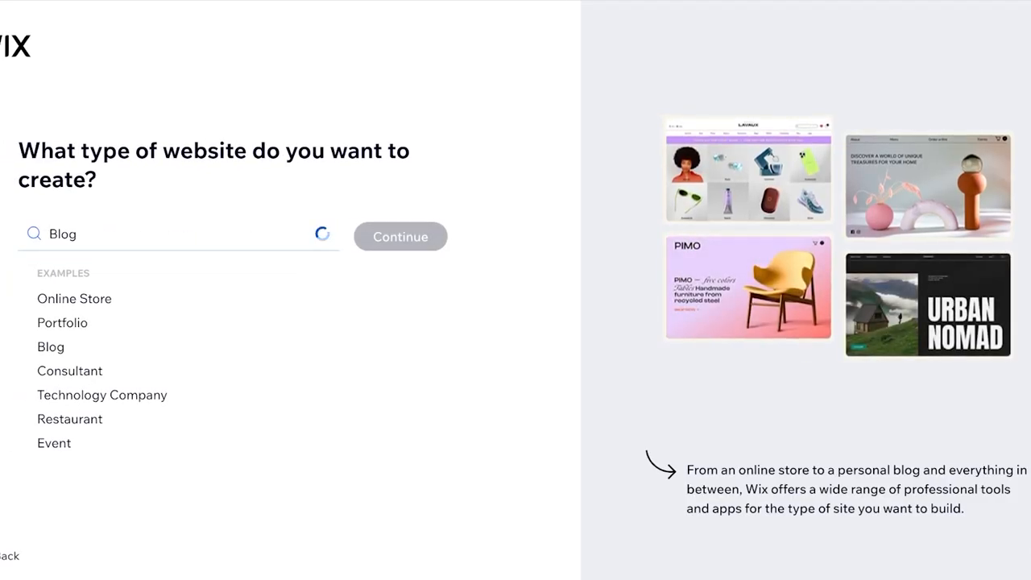
left_click(162, 234)
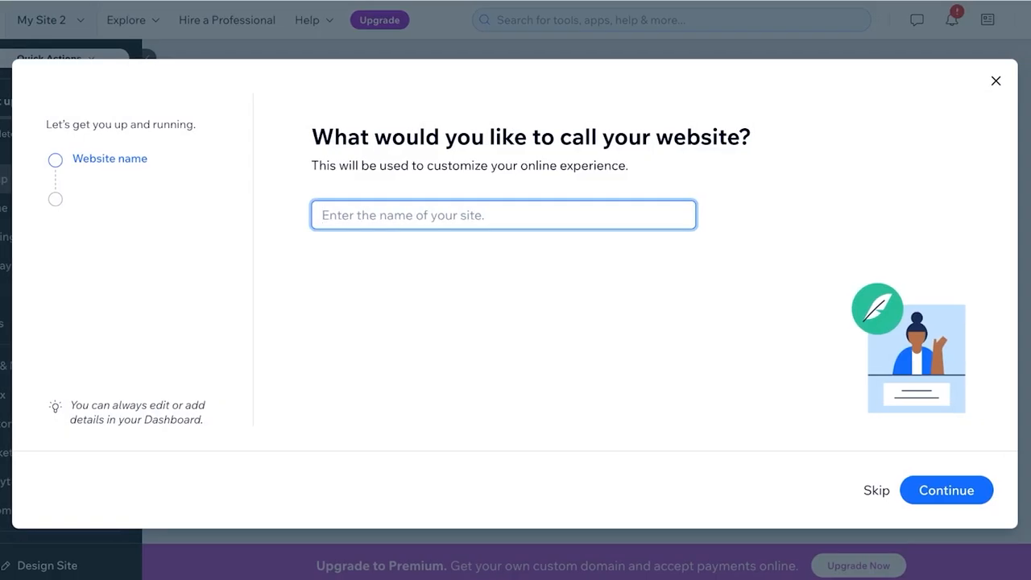
- Name the site 'Lilys', pick the community goal, keep the Blog app and continue to the dashboard
type("Lilys")
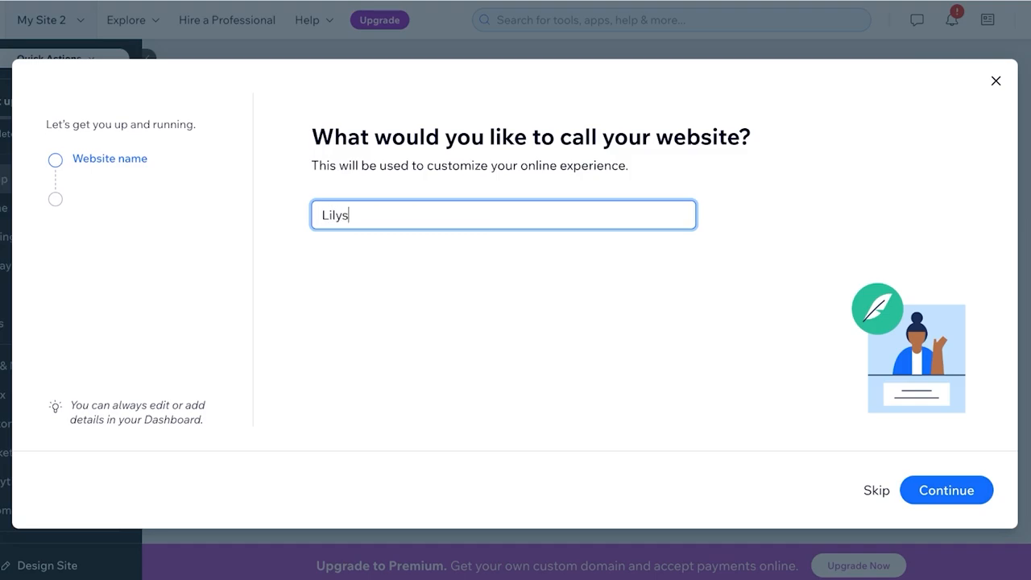
left_click(945, 489)
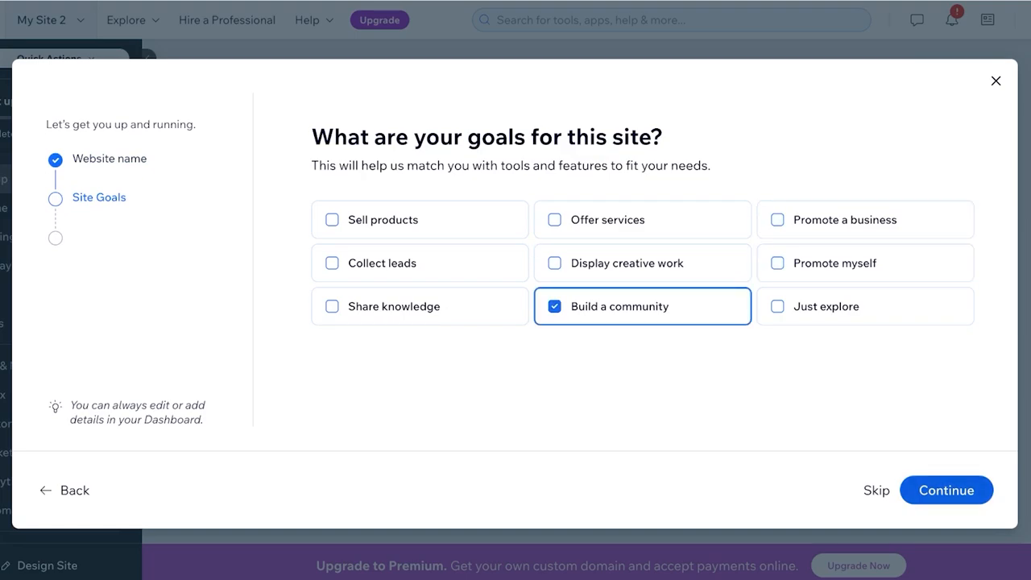
left_click(946, 490)
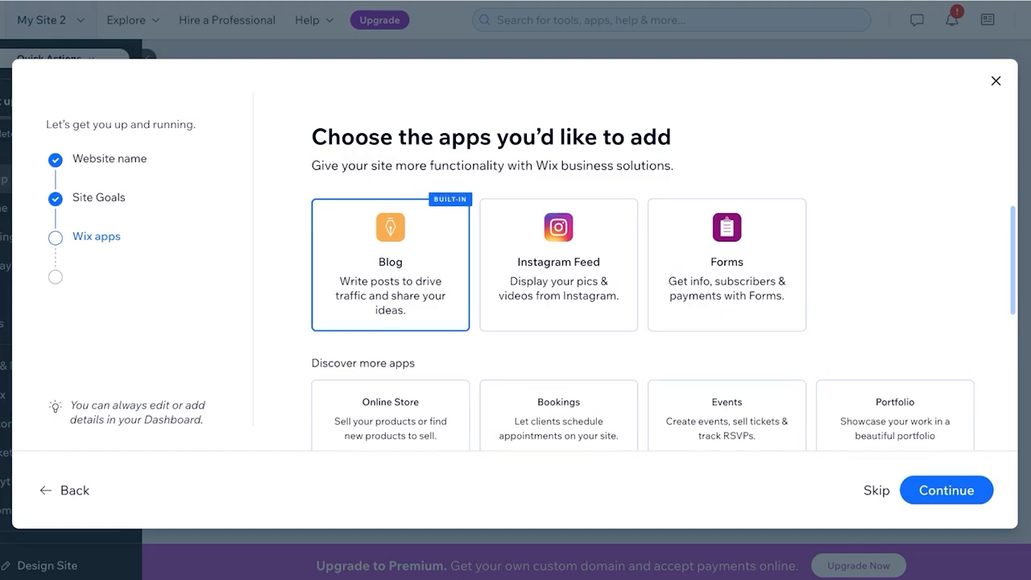
left_click(946, 490)
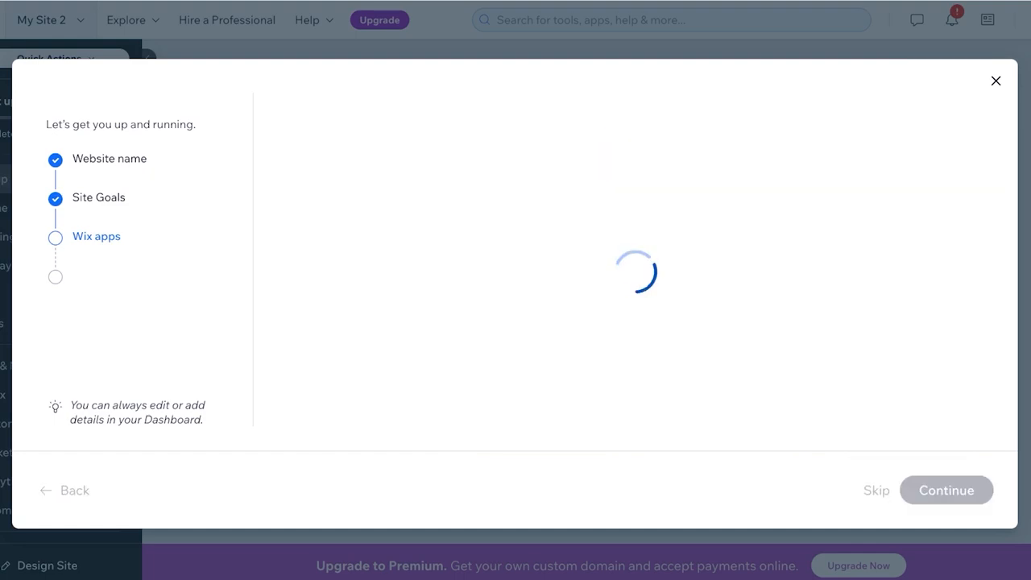
left_click(946, 490)
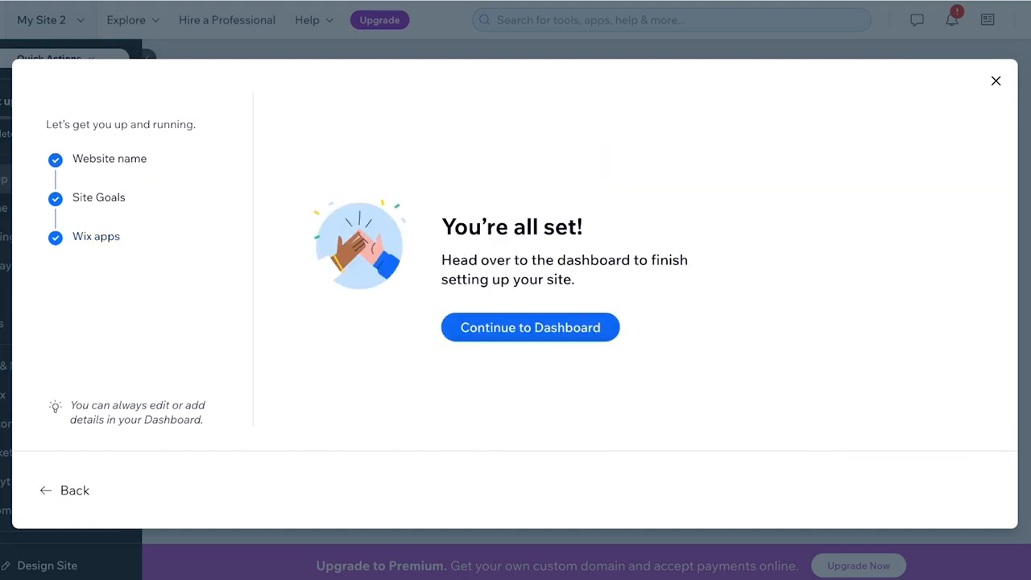
left_click(530, 327)
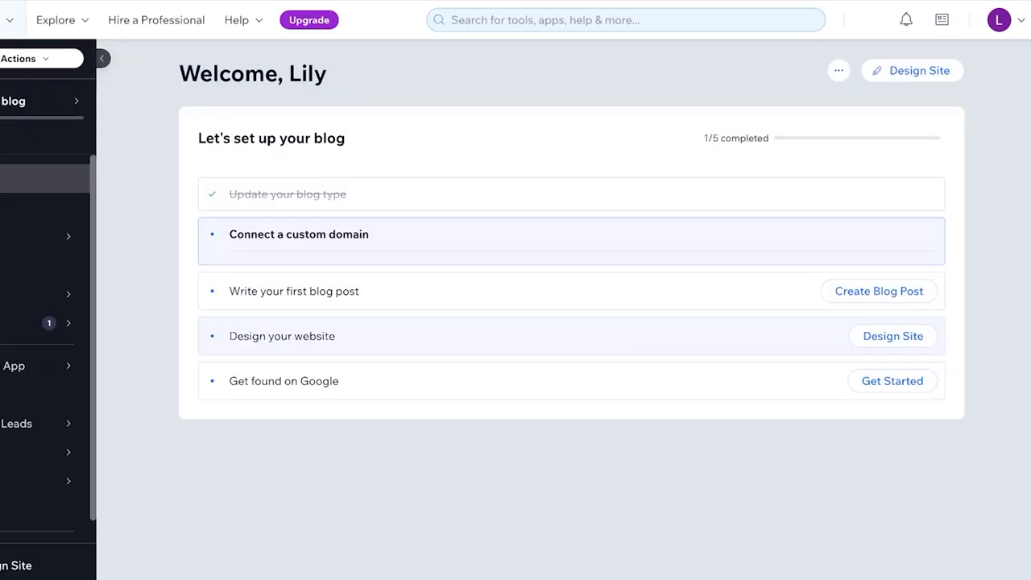
- Expand the custom domain step and start designing the site
left_click(298, 233)
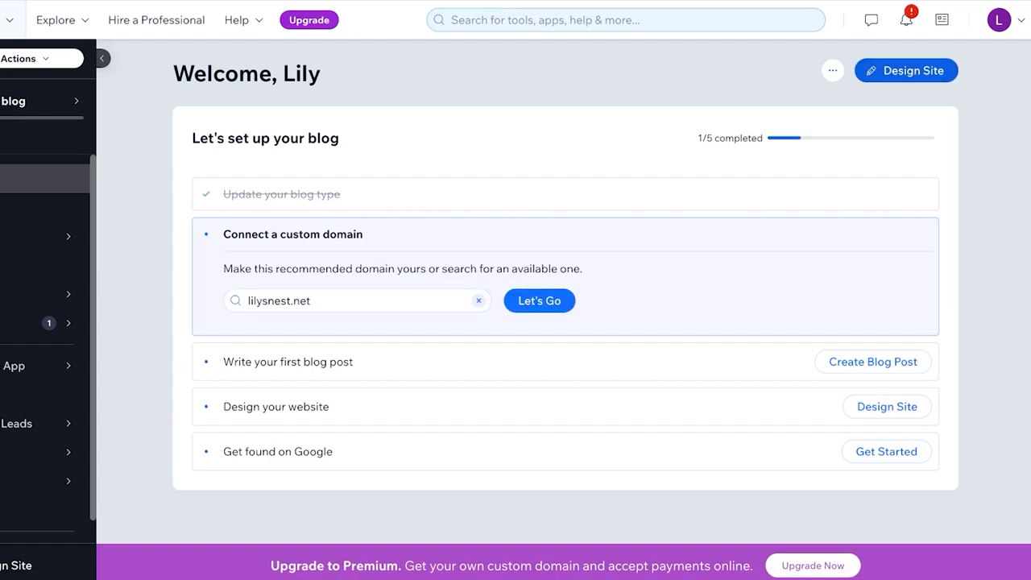
left_click(905, 71)
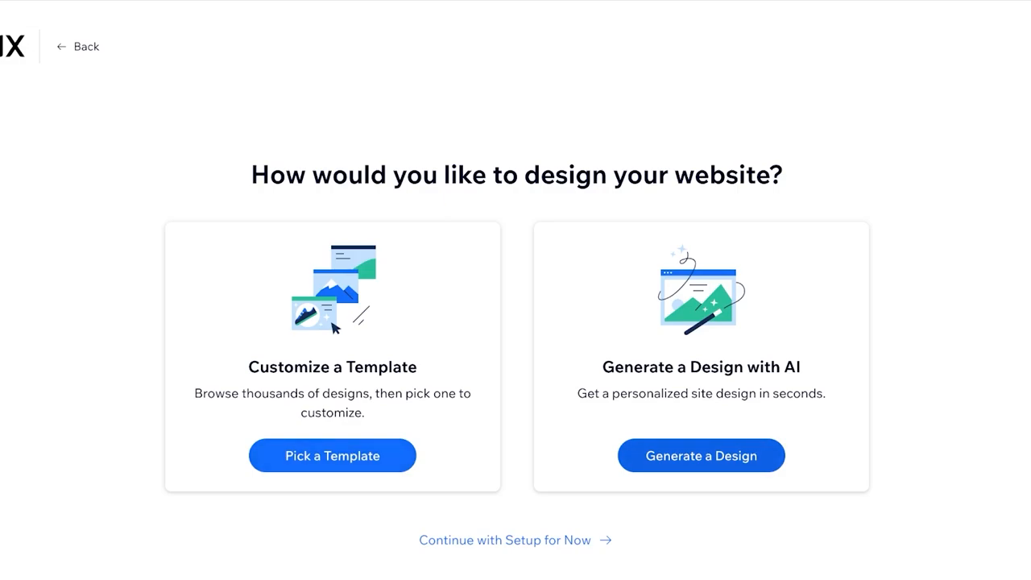
- Generate an AI site design for Lilys and accept it
left_click(701, 455)
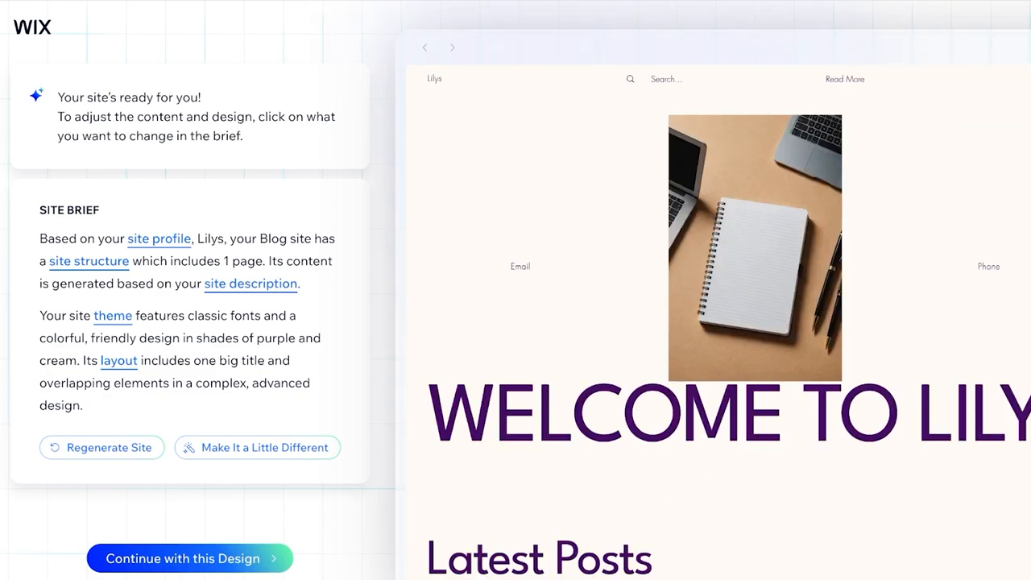
left_click(190, 557)
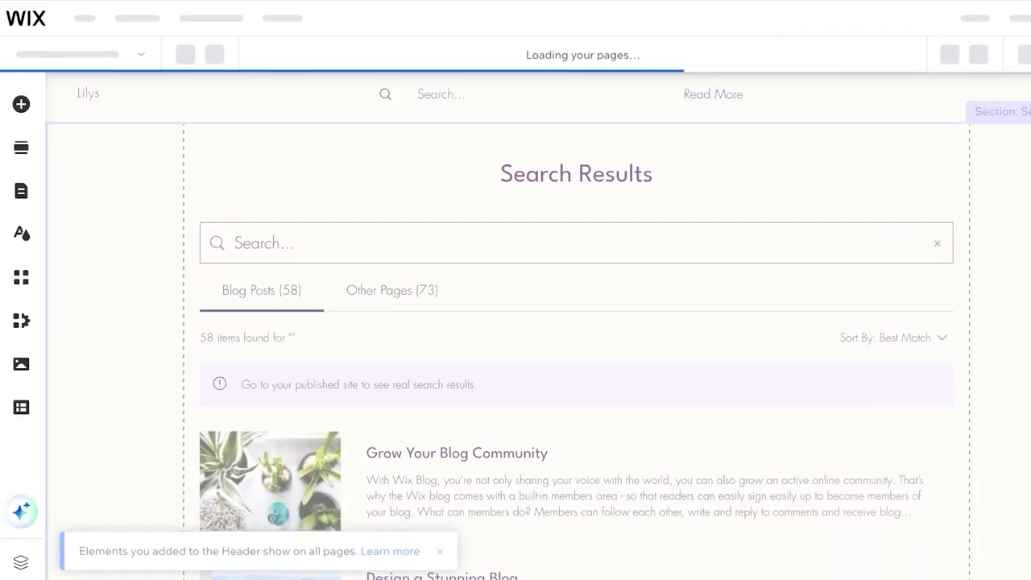
left_click(440, 551)
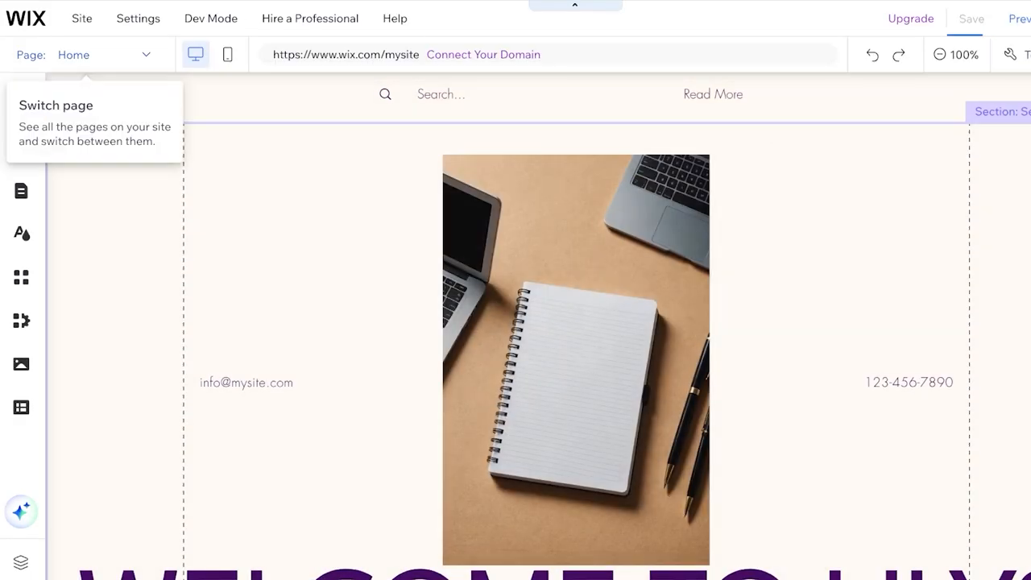
scroll("down", 3)
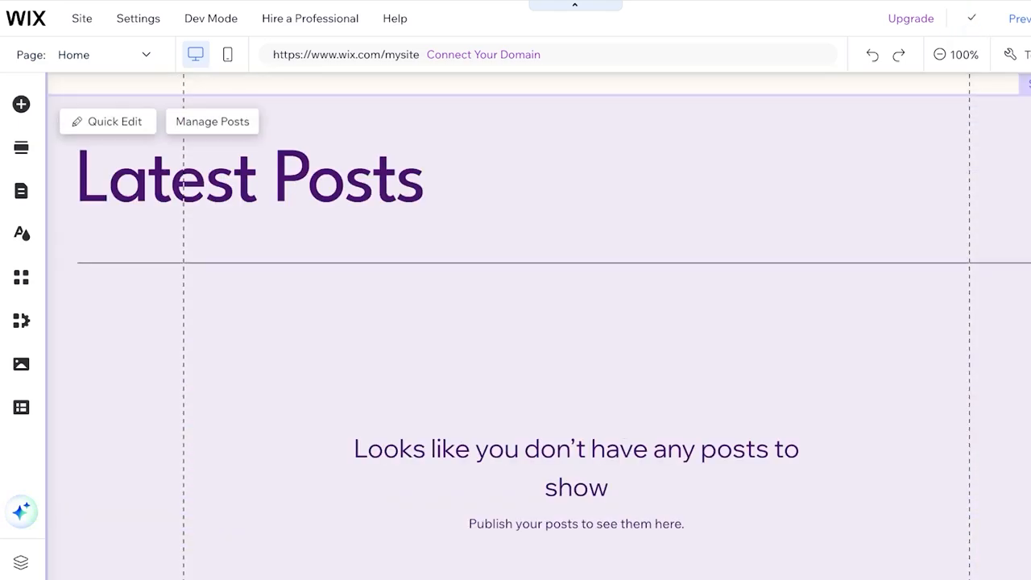
scroll("down", 3)
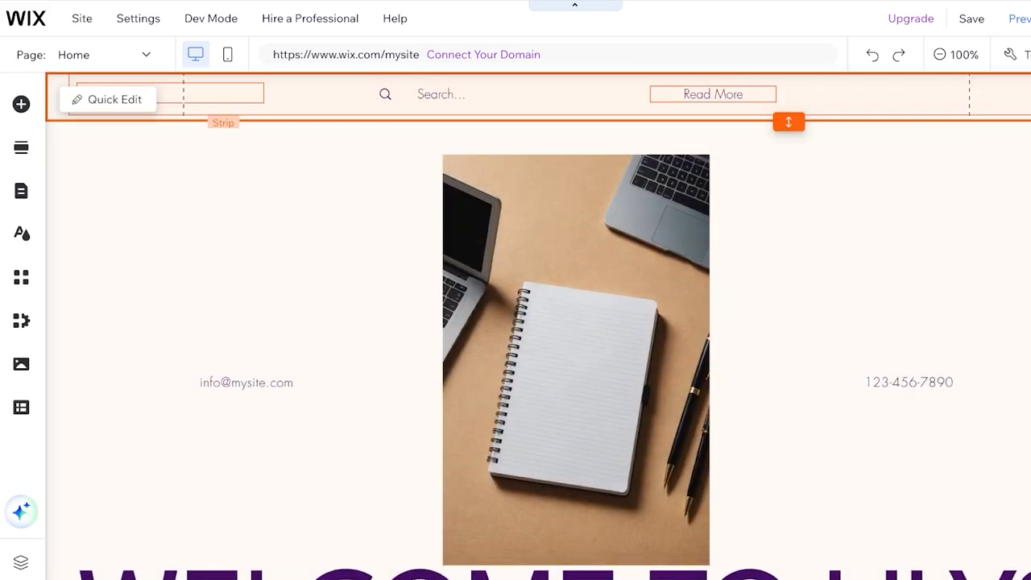
- Drag the 'Lilys' title to the header's left and set its text style to Heading 5
left_click_drag(789, 123, 789, 164)
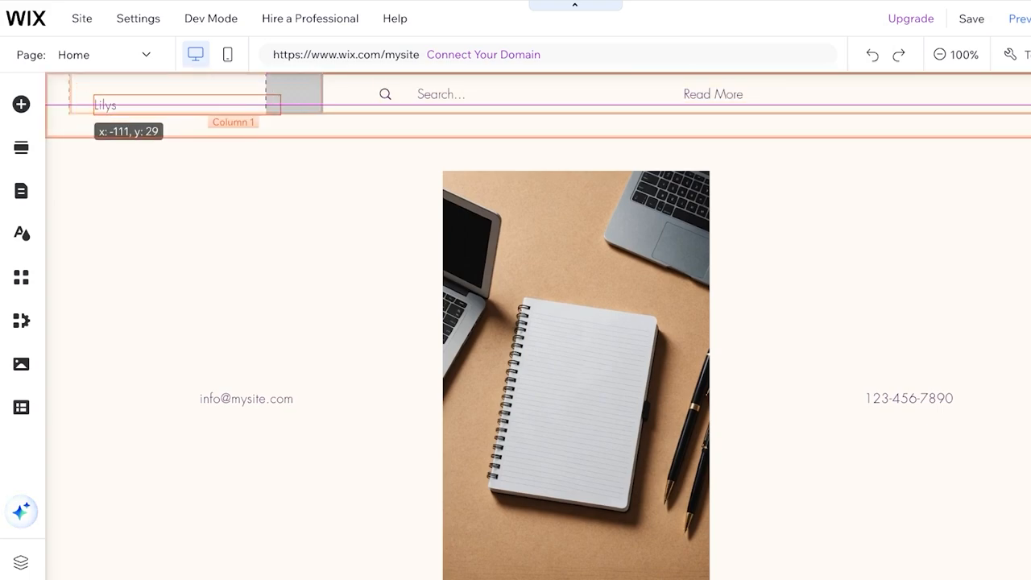
left_click_drag(185, 105, 126, 104)
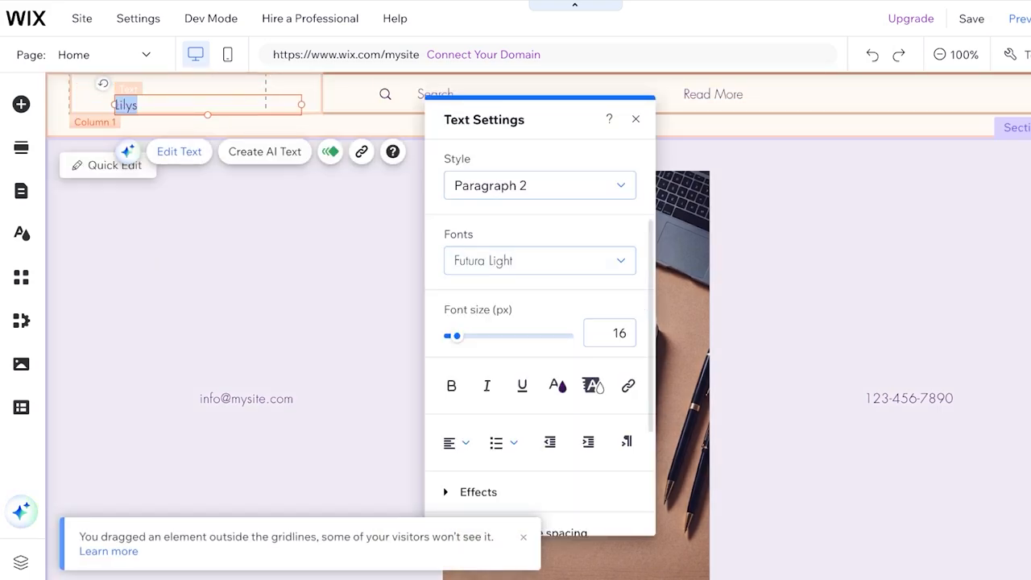
left_click(540, 185)
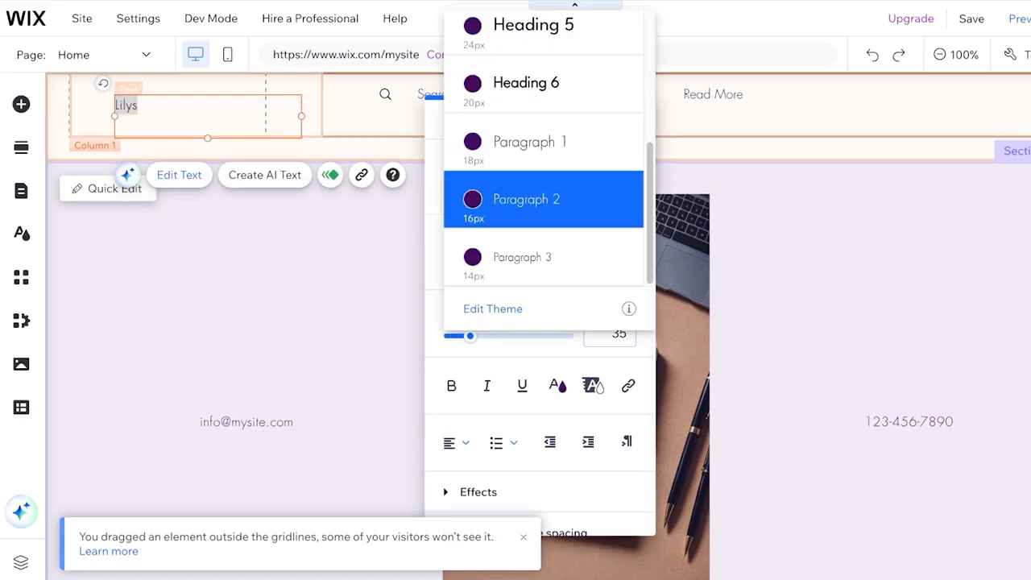
left_click(535, 24)
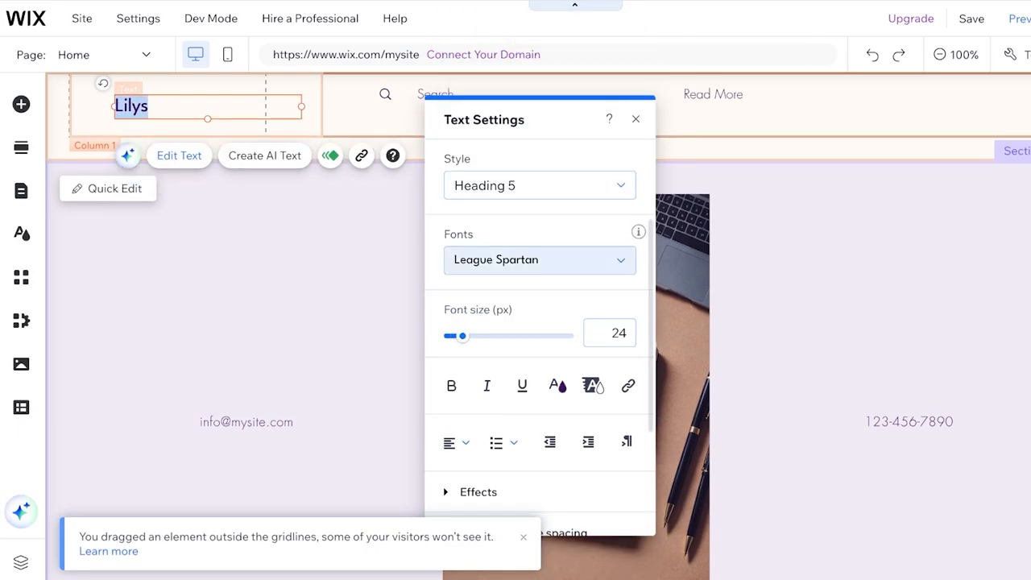
left_click(635, 119)
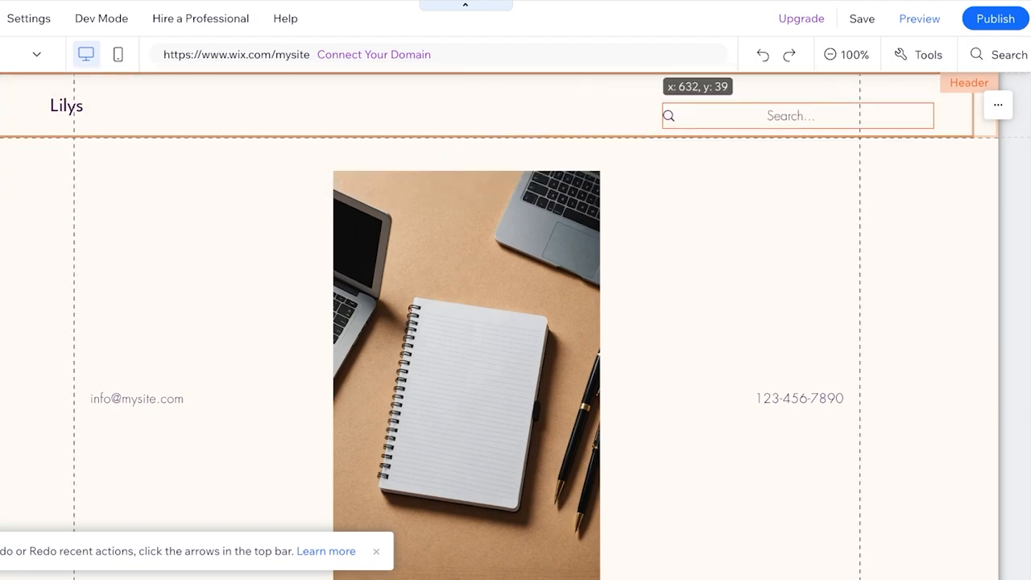
- Move the search bar to the header's right edge and dismiss the feedback popup
left_click(797, 116)
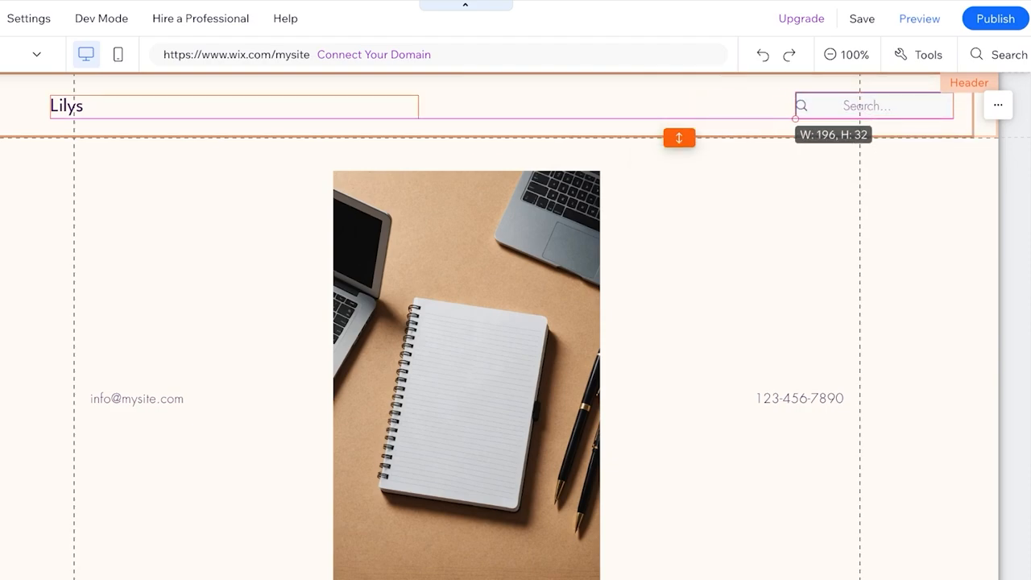
left_click(872, 106)
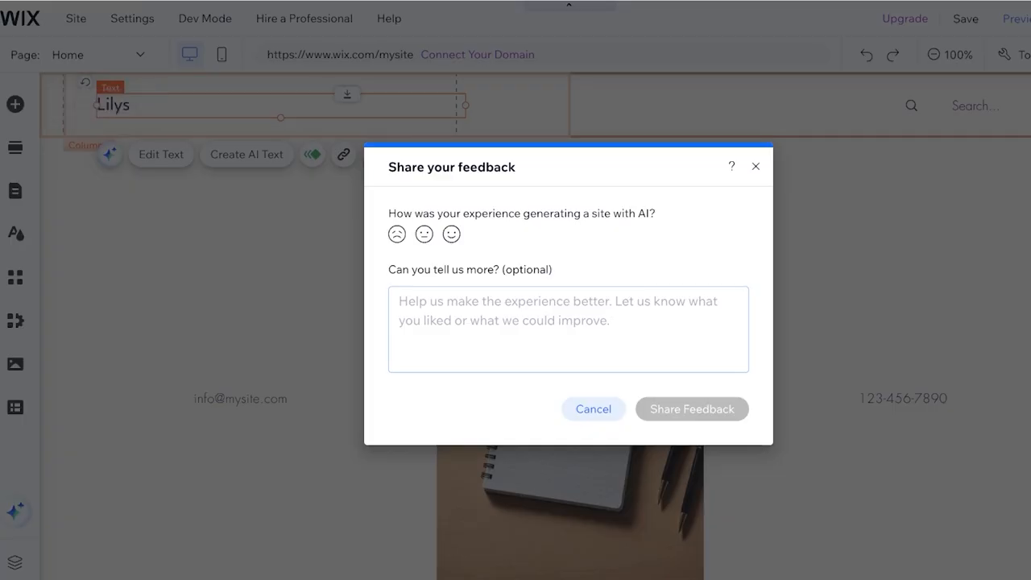
left_click(593, 409)
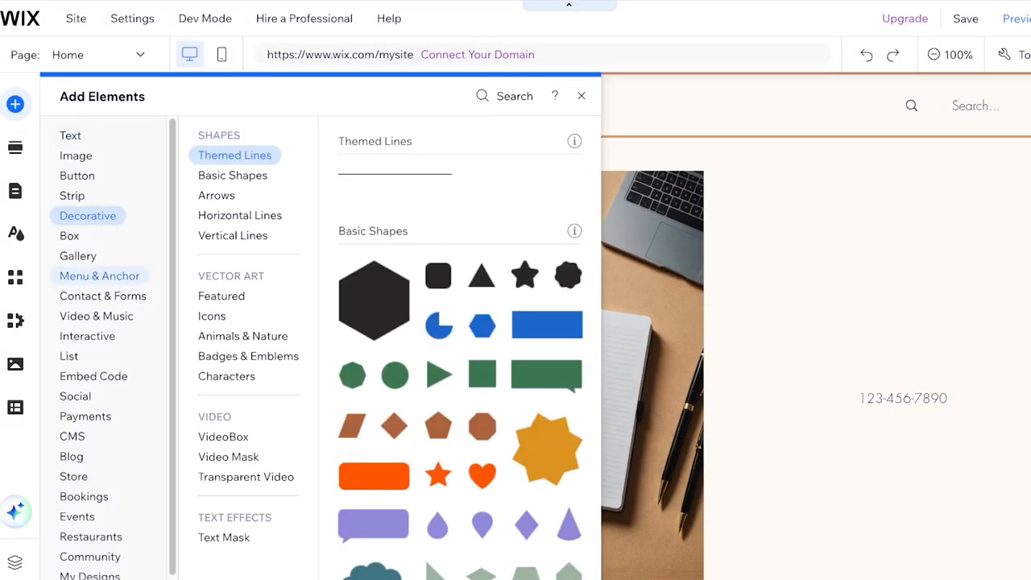
- Attach the Home and Blog menu into the header's right column beside the search bar
left_click(100, 275)
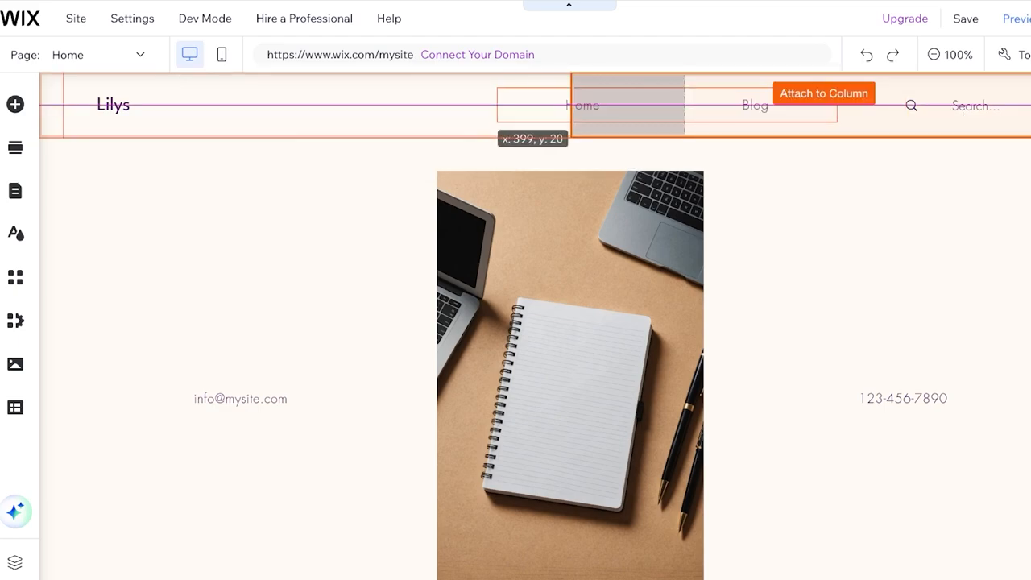
left_click(628, 105)
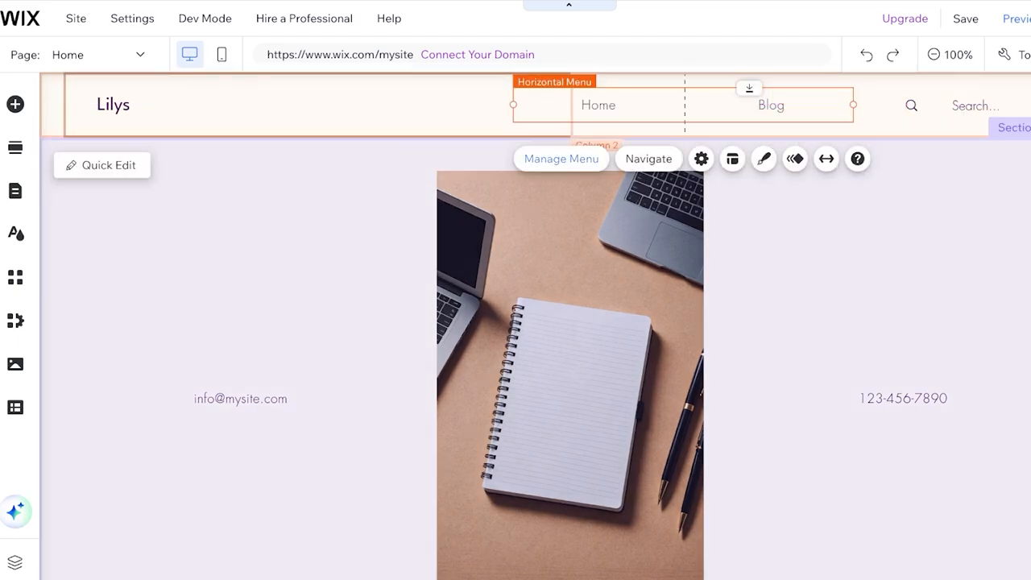
left_click(560, 158)
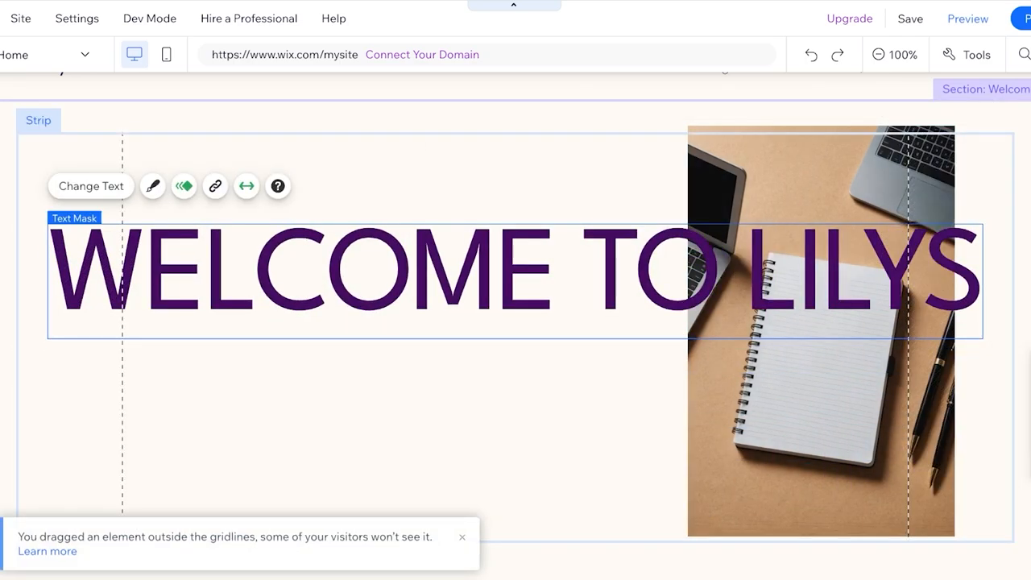
- Check the WELCOME TO LILYS heading's text settings and browse its entrance animation options
left_click(90, 187)
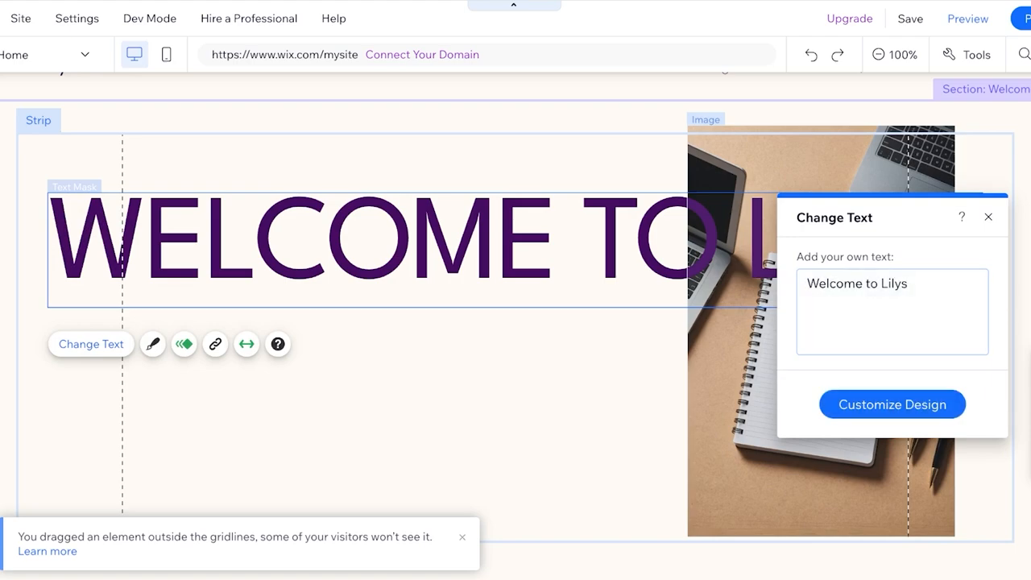
left_click(989, 215)
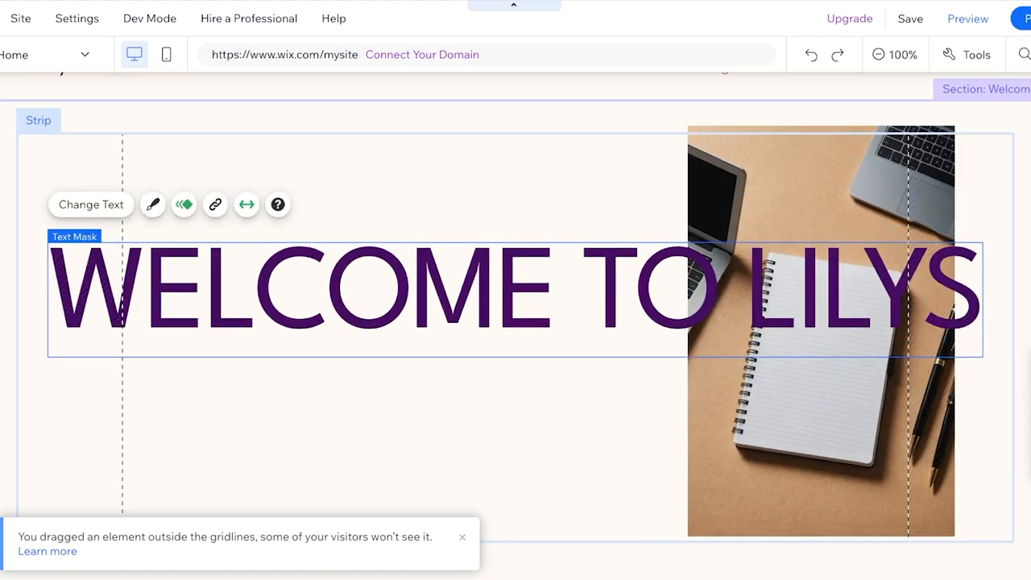
mouse_move(183, 203)
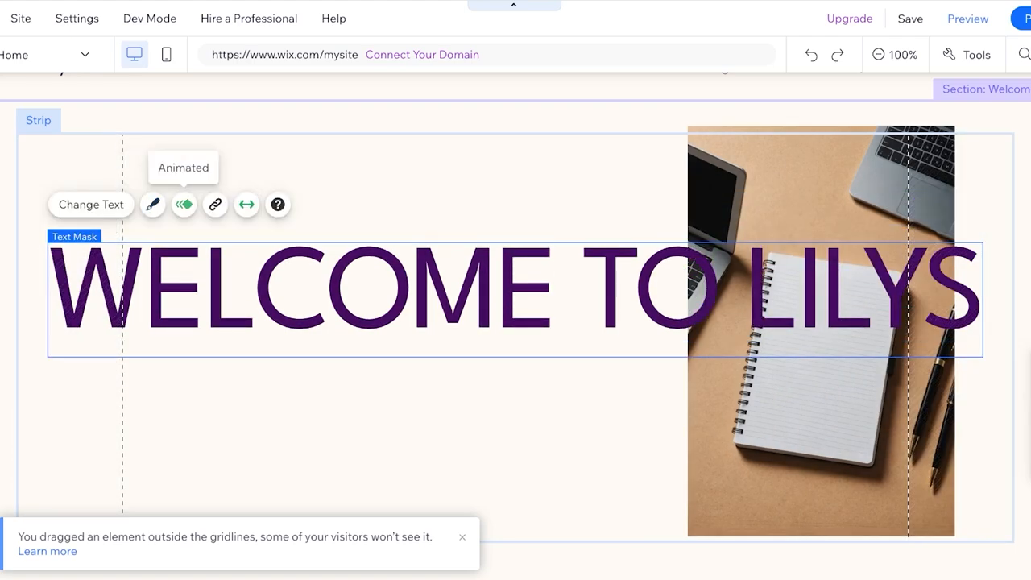
left_click(183, 203)
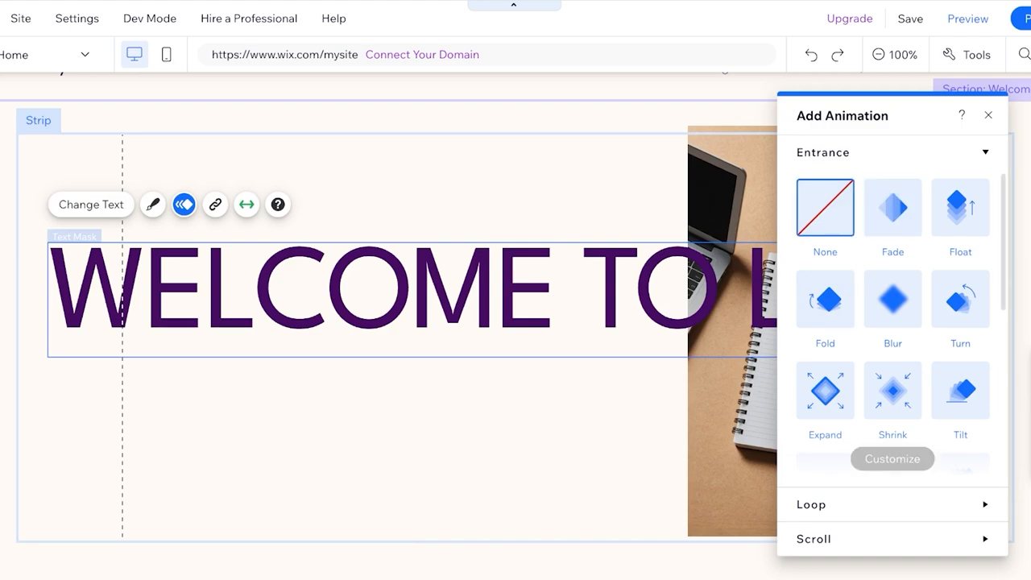
left_click(988, 114)
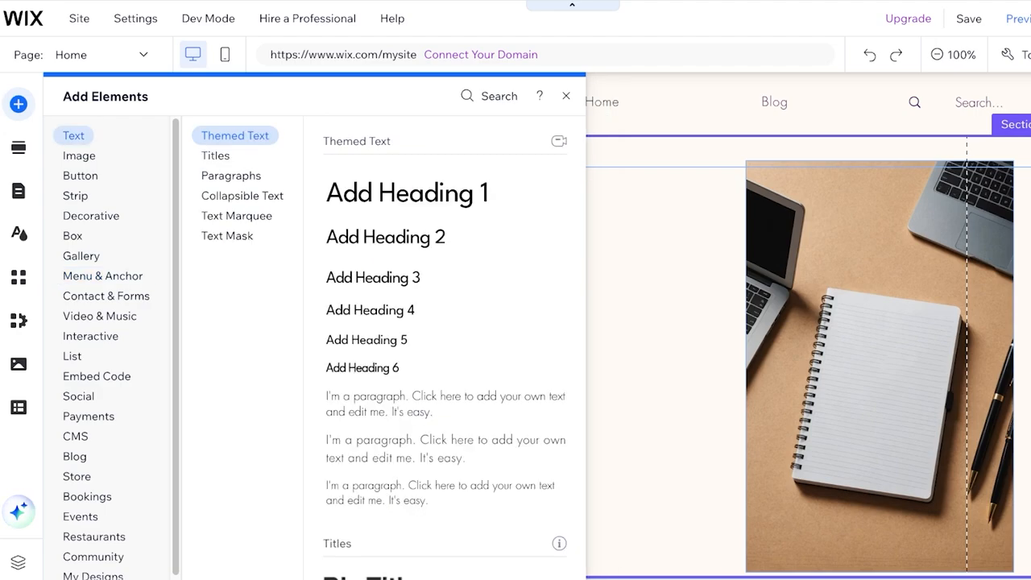
- Add a Heading 1 reading 'welcome to my blog' in the hero section
left_click(406, 194)
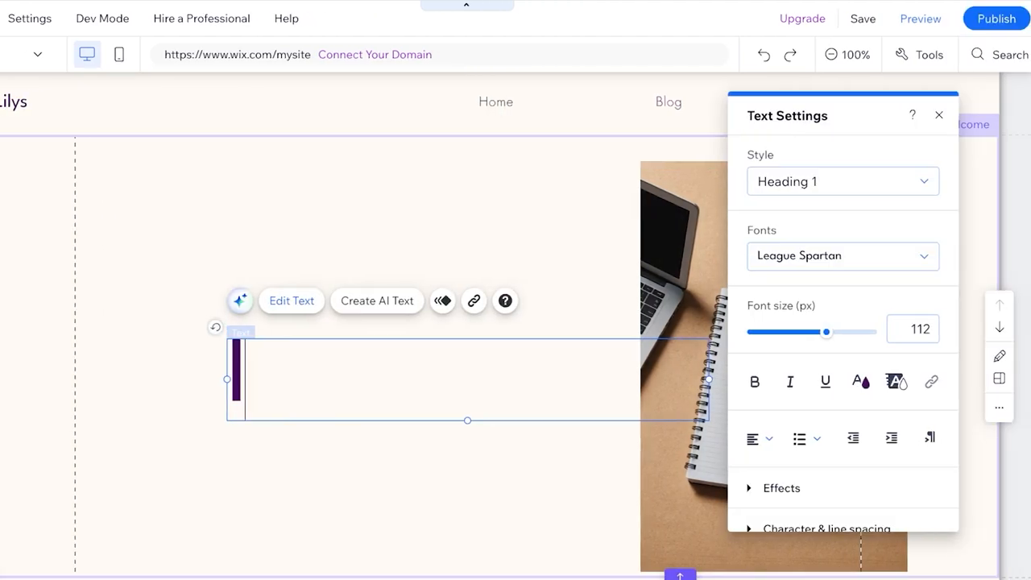
type("welcome to my blog")
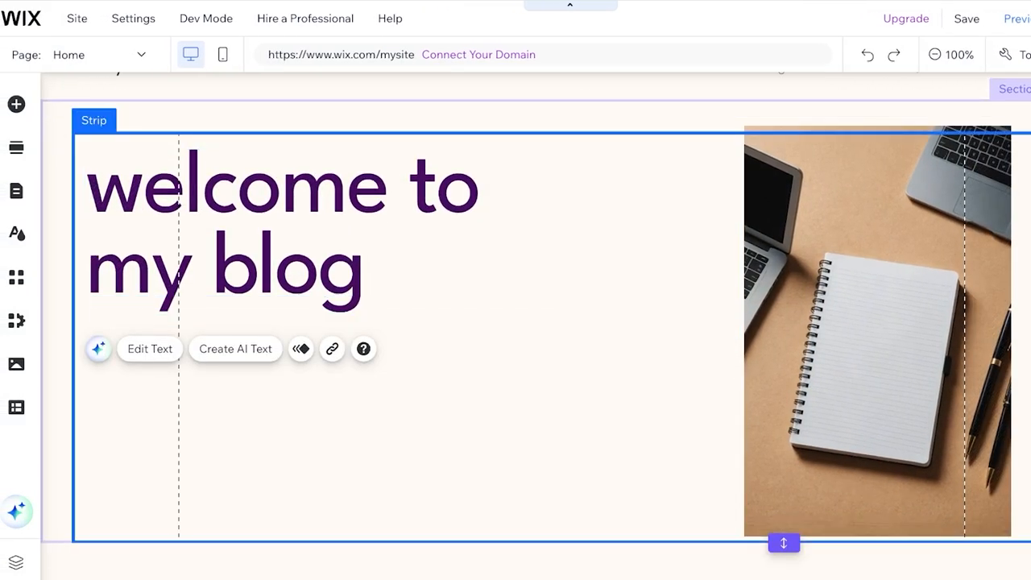
left_click(877, 330)
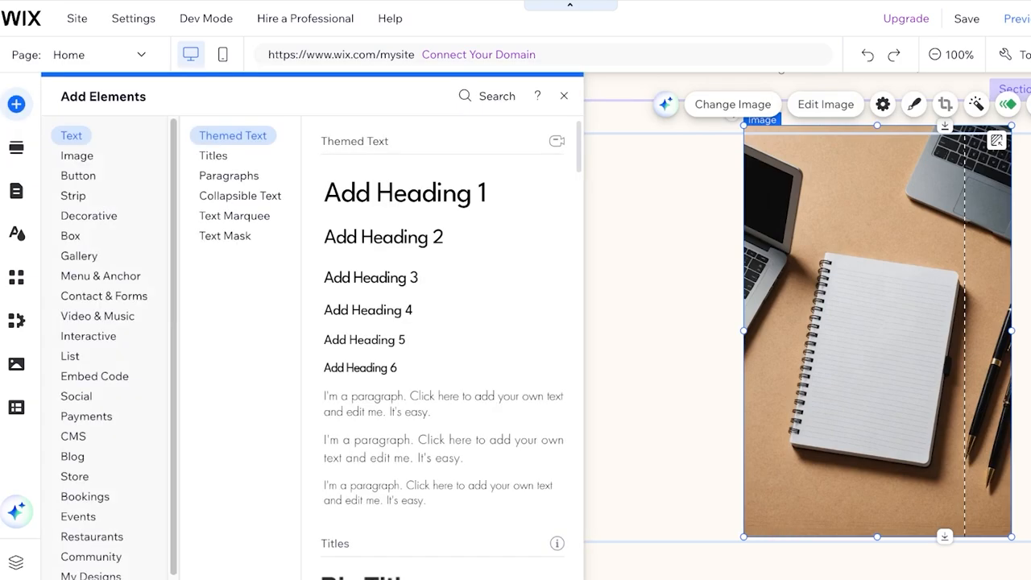
- Place a horizontal line below the heading and restyle it as a thick dark line
left_click(88, 216)
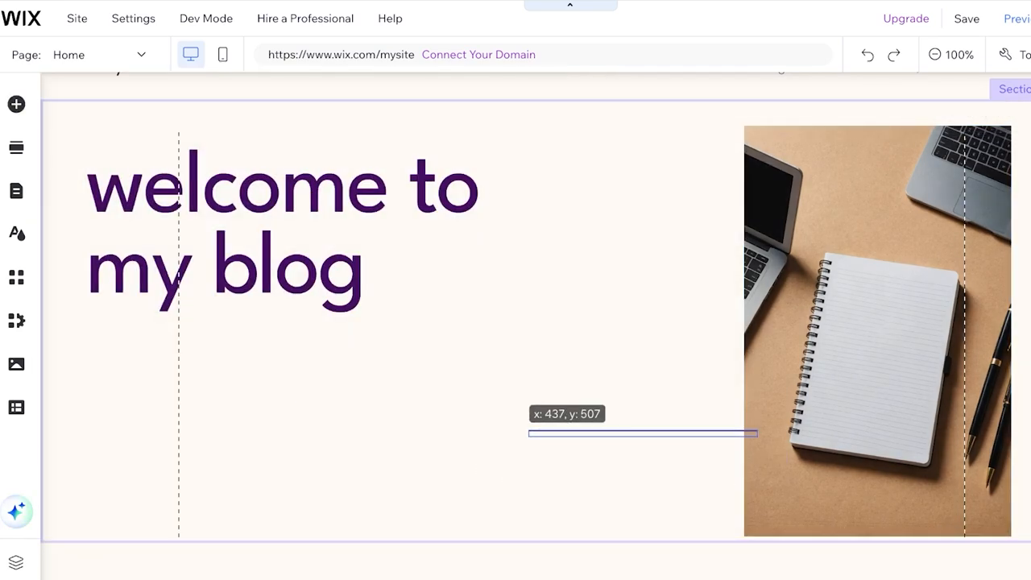
left_click(643, 433)
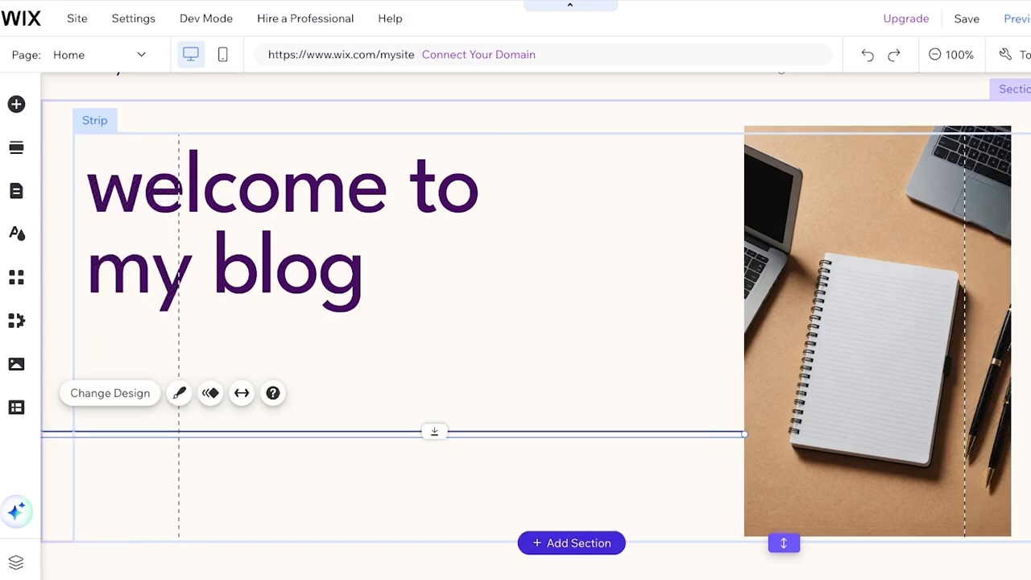
left_click(179, 393)
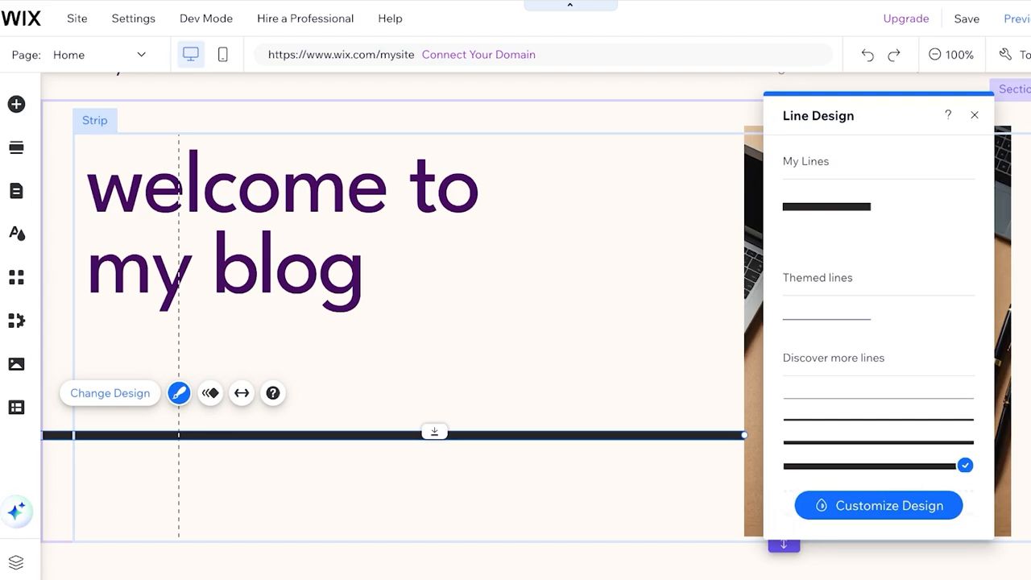
left_click(973, 115)
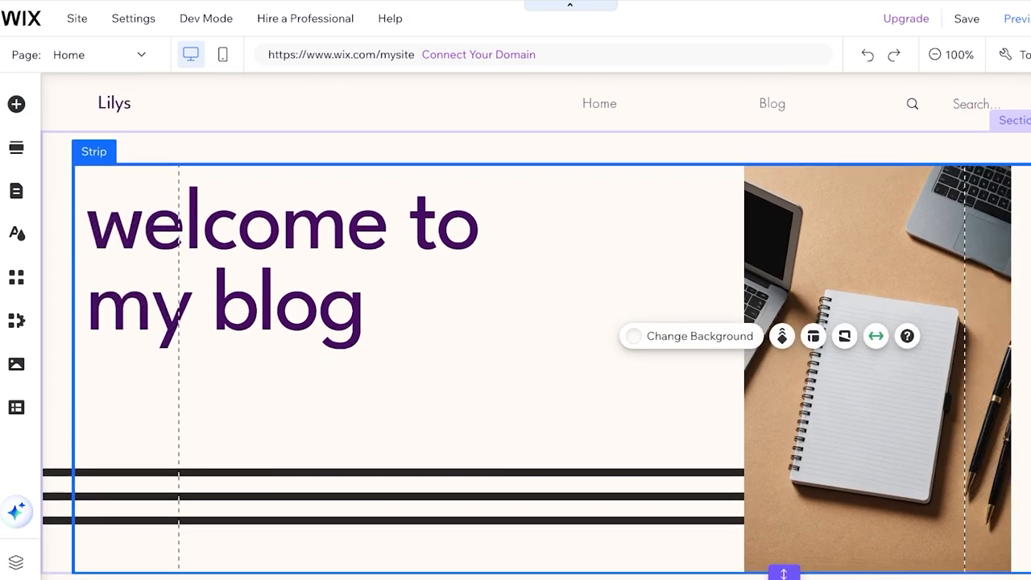
- Save the site from the editor, bringing up the domain choice with the free 'lilys' address
scroll("down", 3)
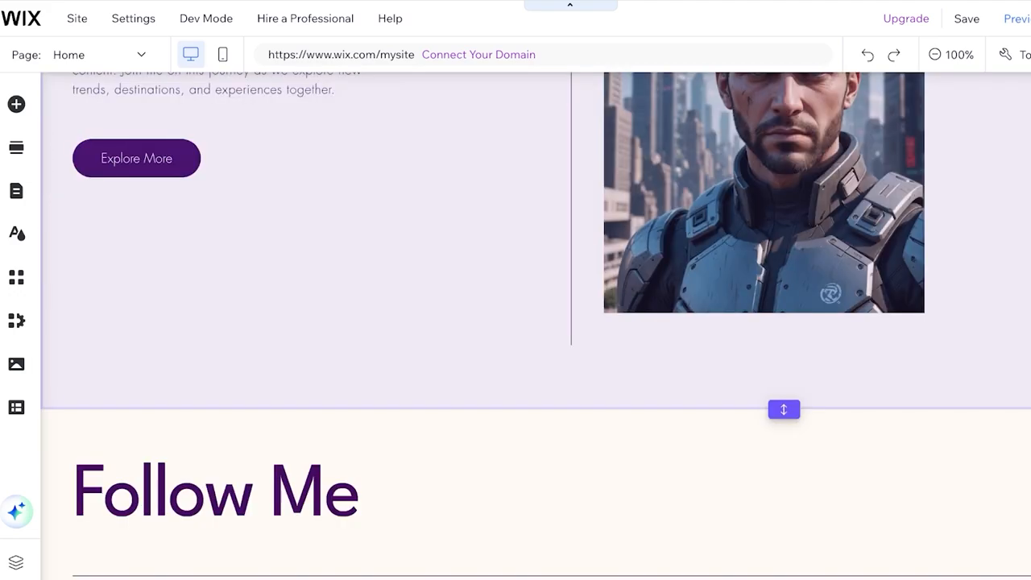
scroll("down", 3)
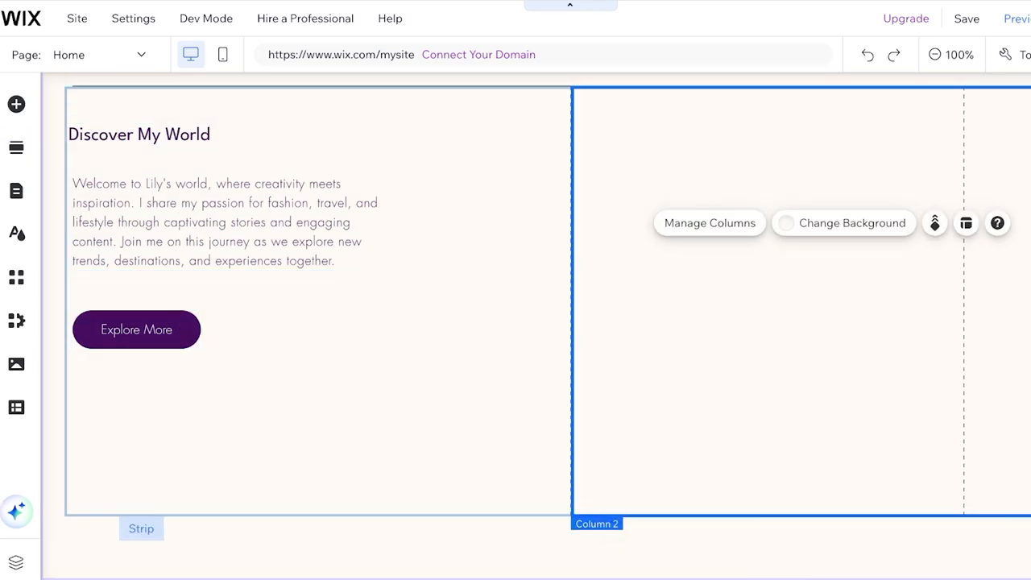
left_click(16, 103)
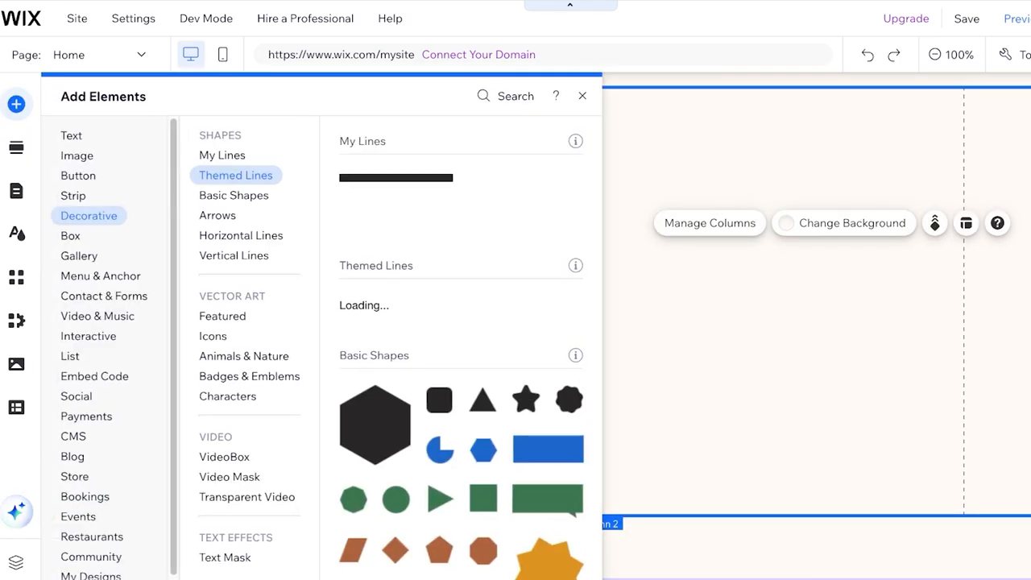
left_click(77, 154)
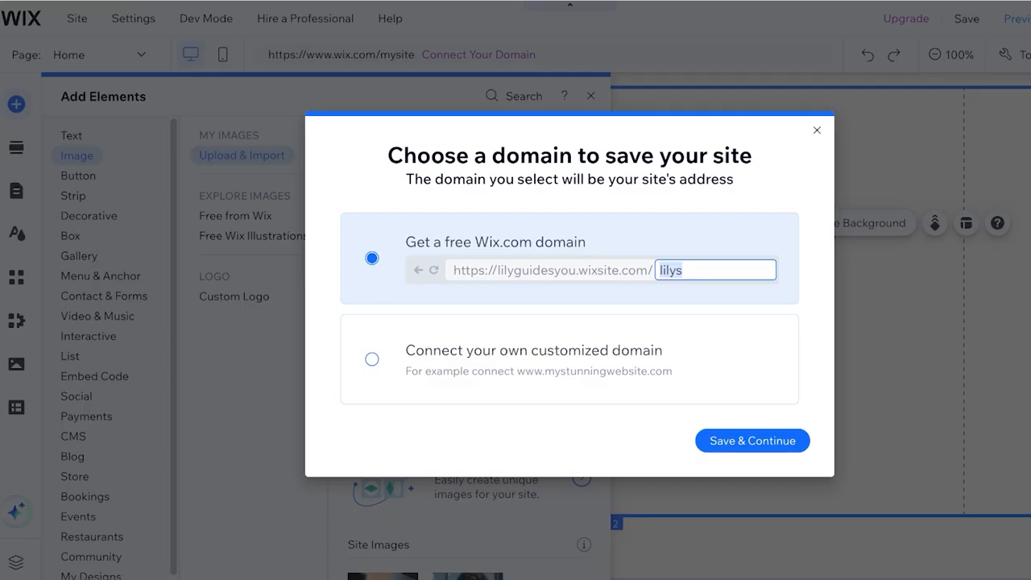
- Save the site under the free lilyguidesyou.wixsite.com/lilys address
left_click(750, 442)
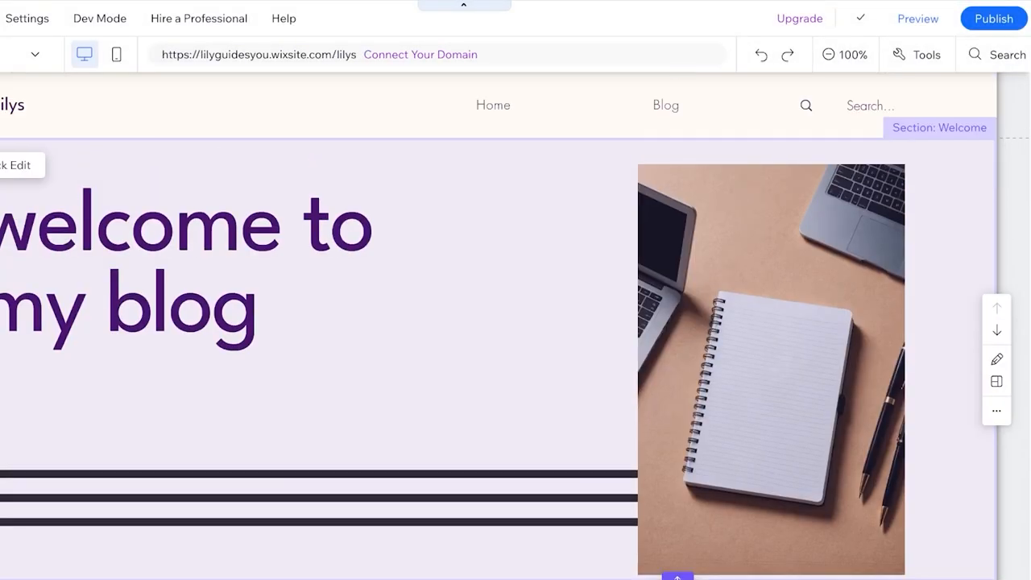
scroll("down", 3)
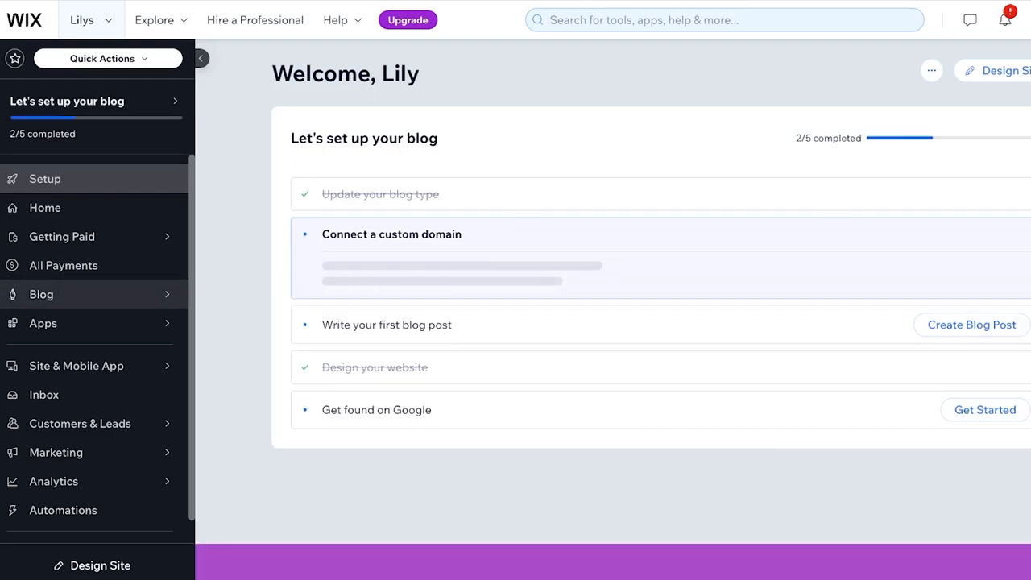
- Enter 'lilysnest.net' in the dashboard and reach the Blog Overview page
type("lilysnest.net")
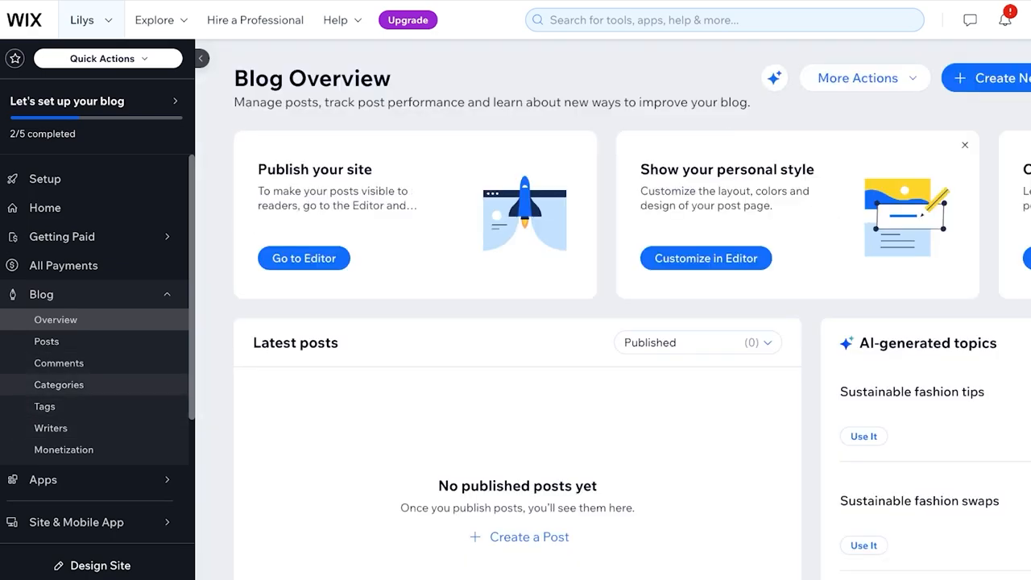
- Create the blog categories Makeup and Skincare from the Categories page
left_click(58, 383)
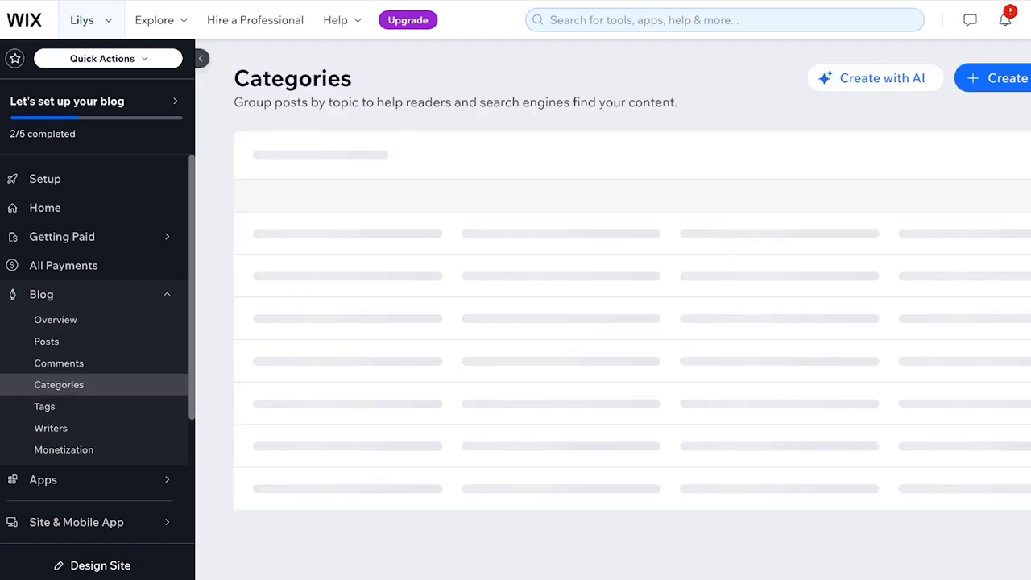
left_click(1005, 77)
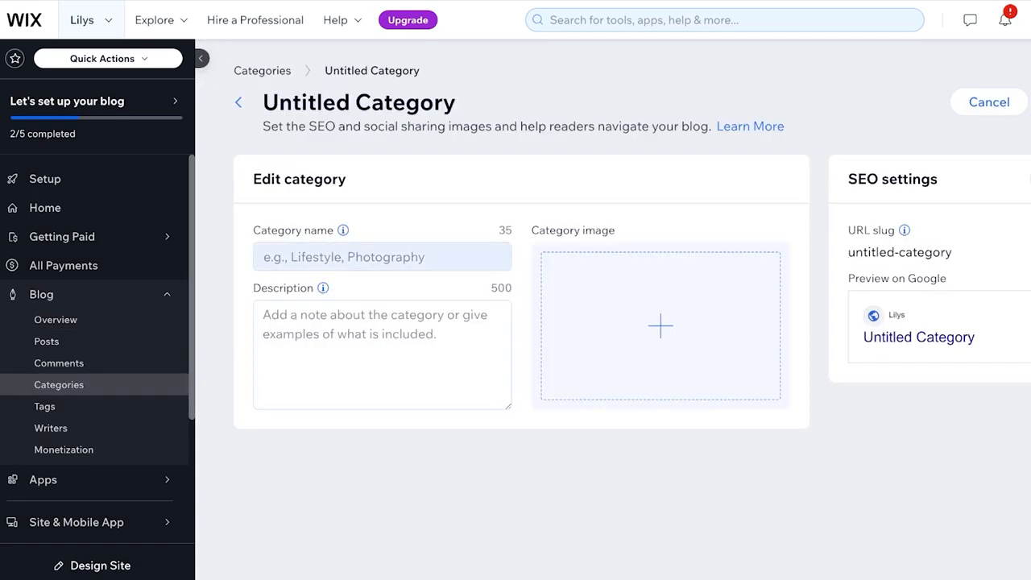
type("Makeup")
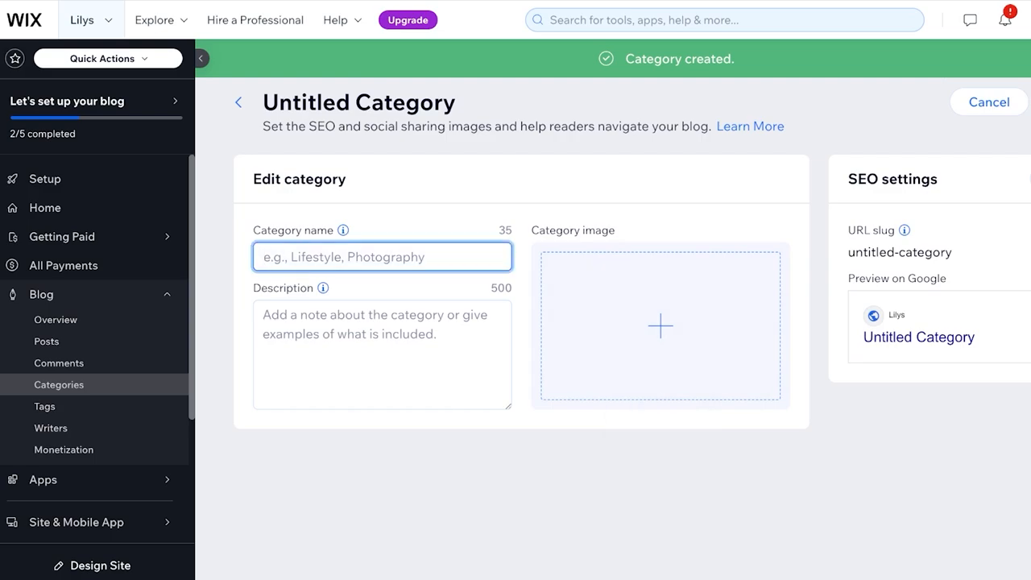
type("Skincare")
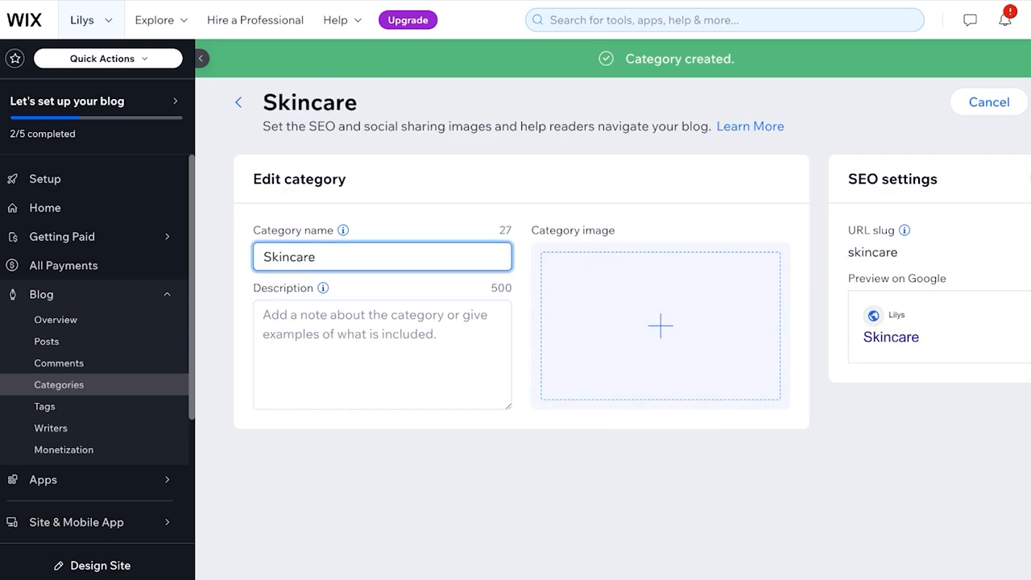
left_click(990, 102)
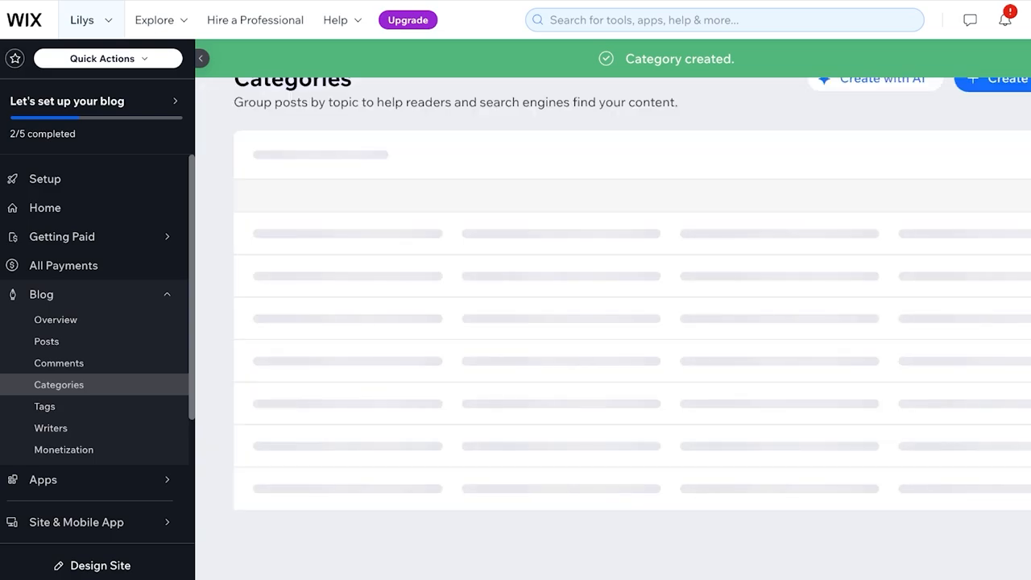
- Create the Styling category, then view the blog's Writers list
left_click(992, 79)
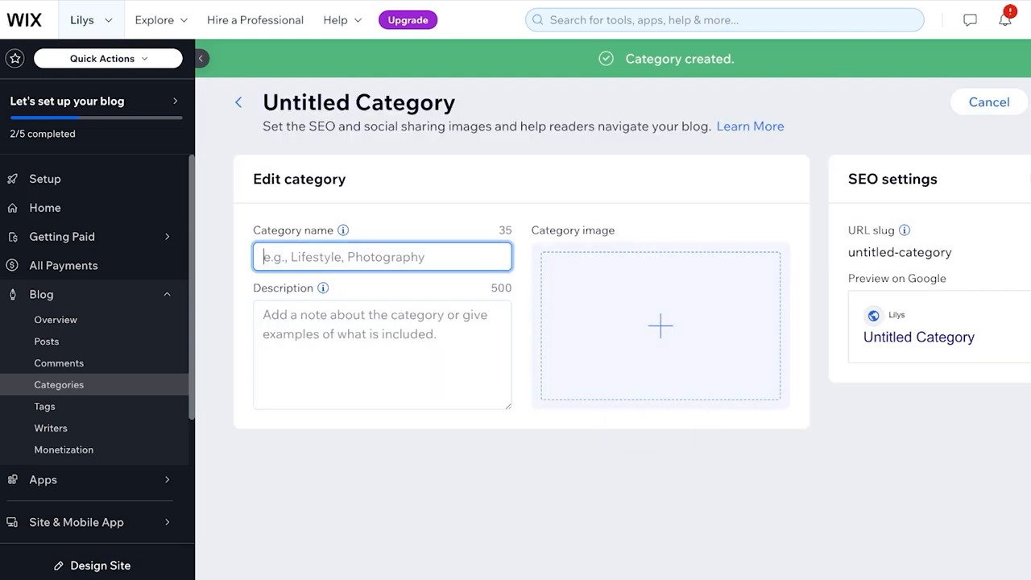
type("Styling")
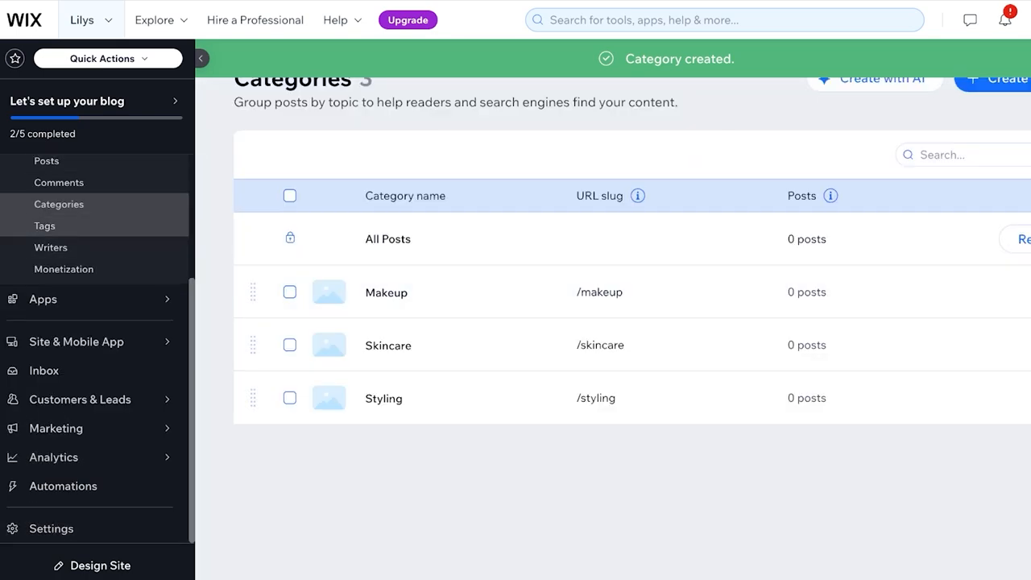
left_click(52, 248)
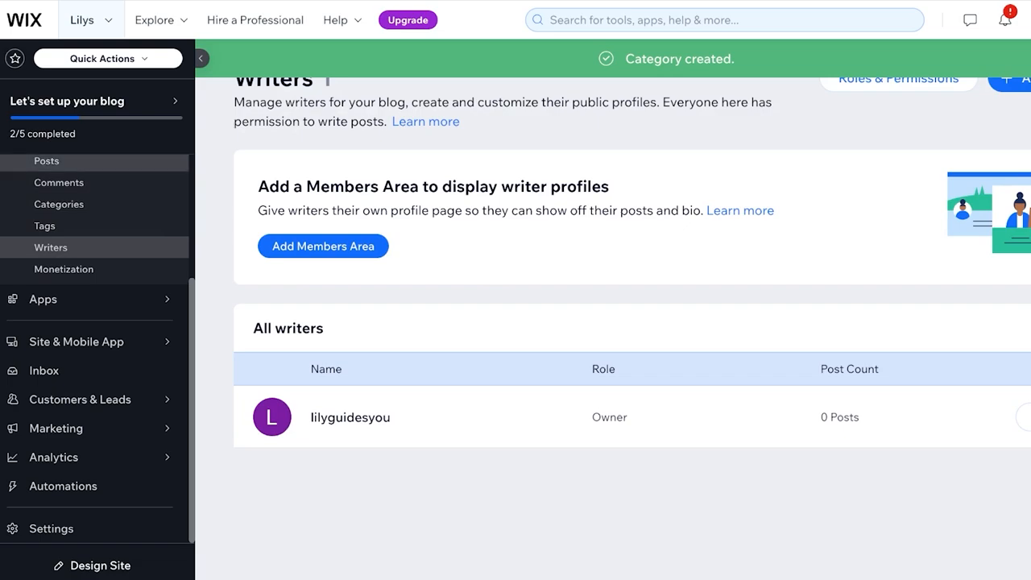